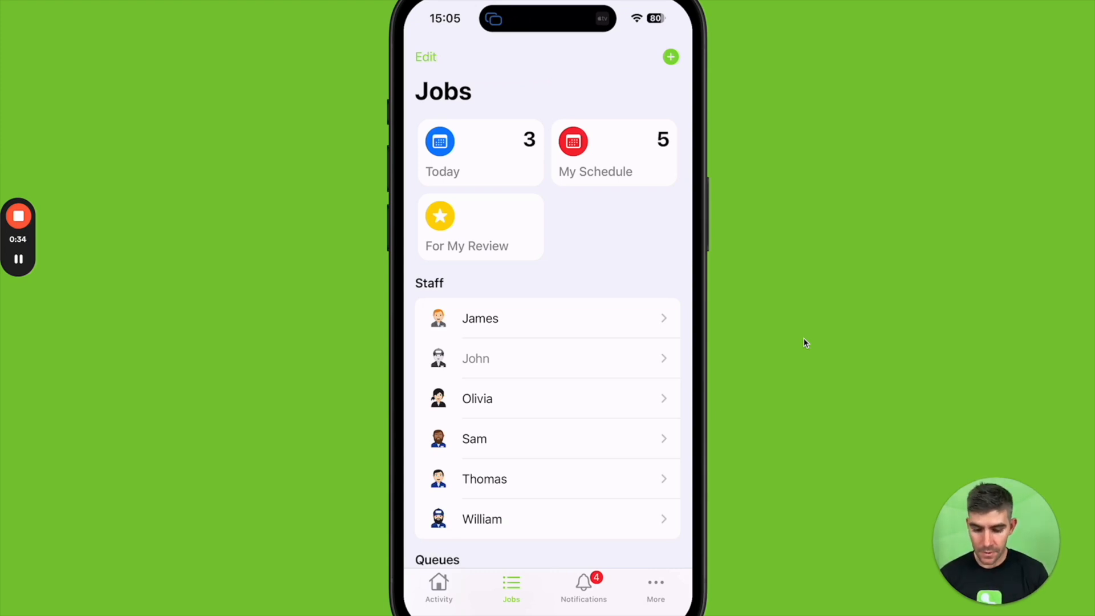
left_click(669, 57)
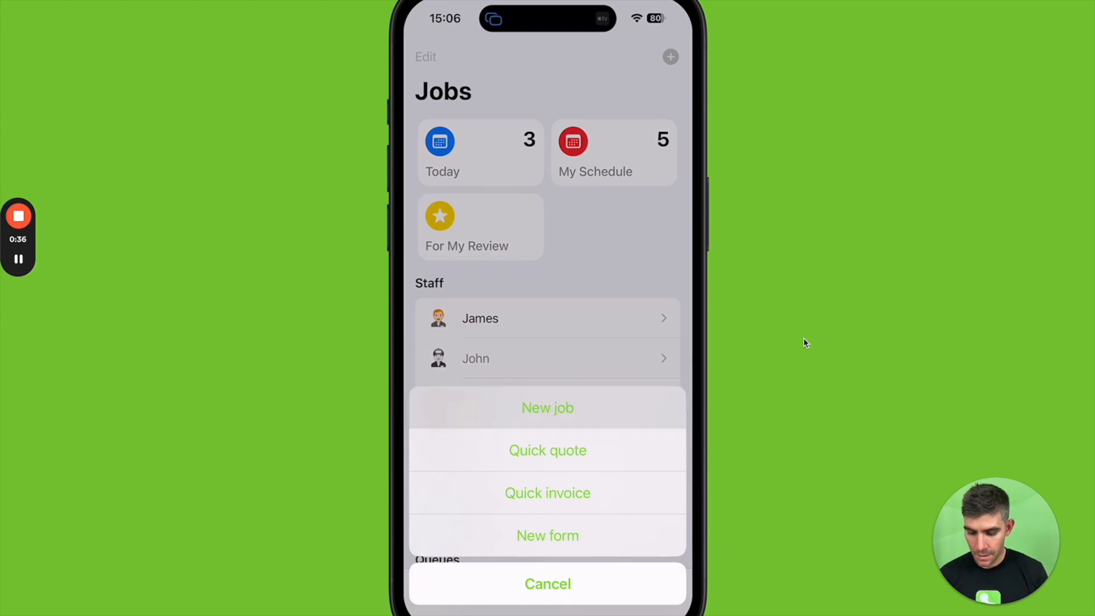
left_click(547, 407)
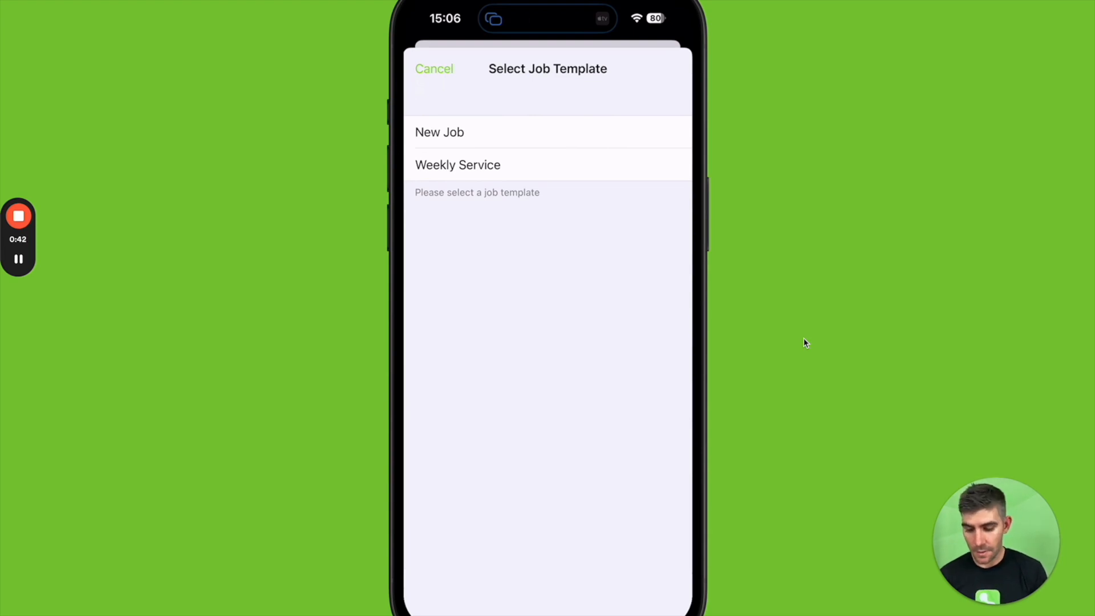
left_click(439, 131)
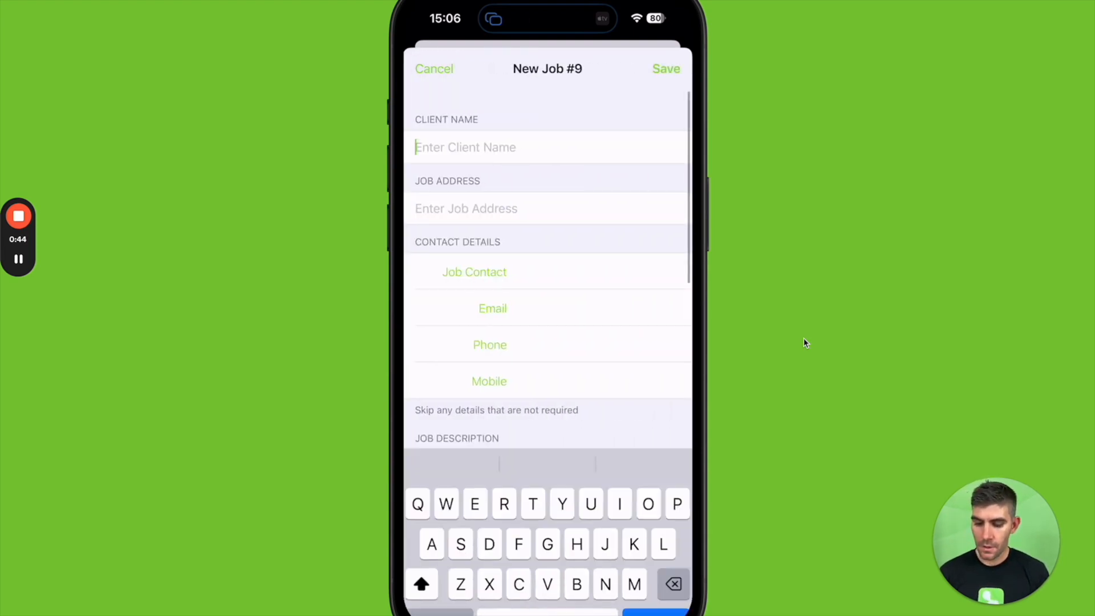
type("Jane White")
type("Boi")
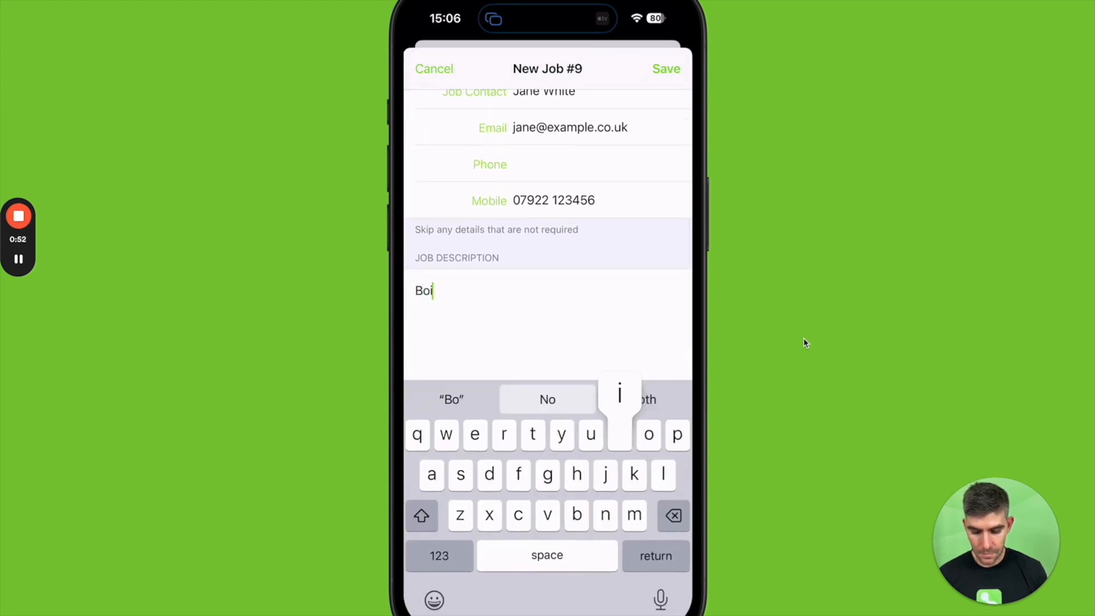
type("ler service")
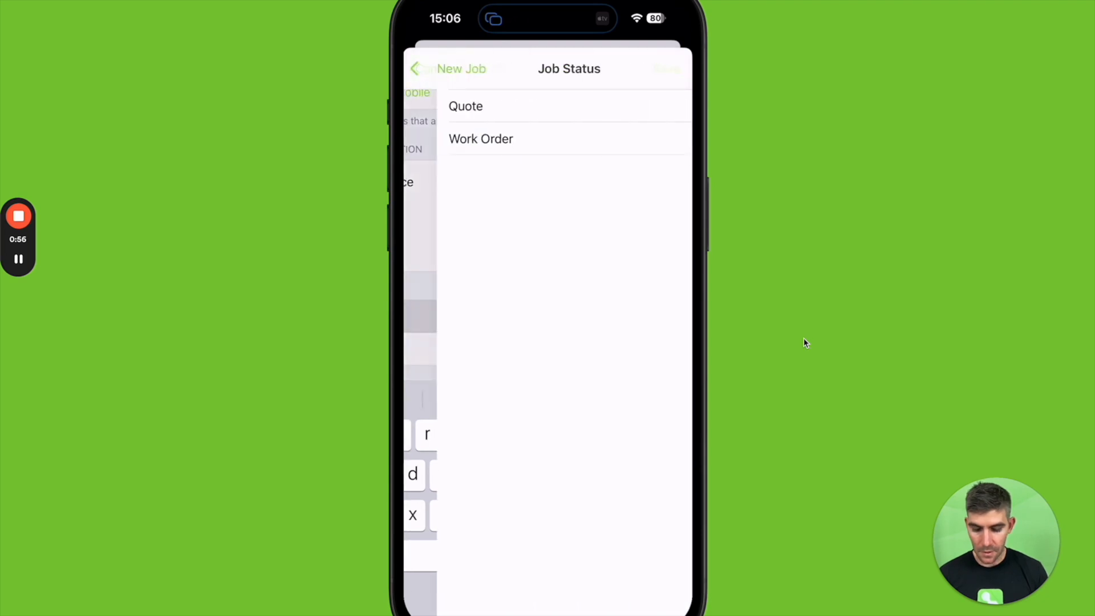
left_click(480, 138)
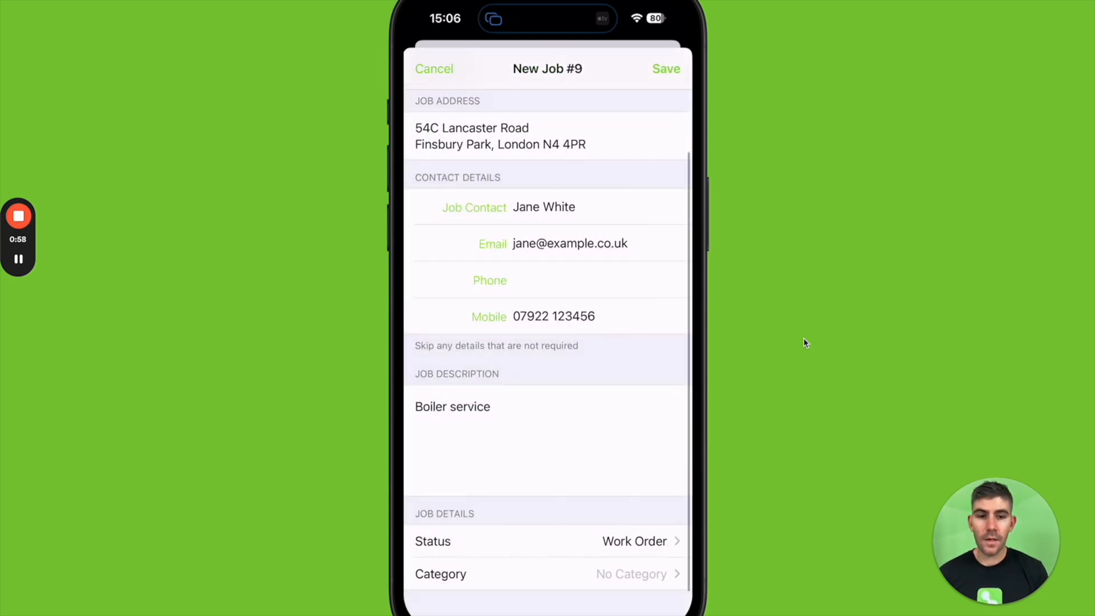
left_click(665, 68)
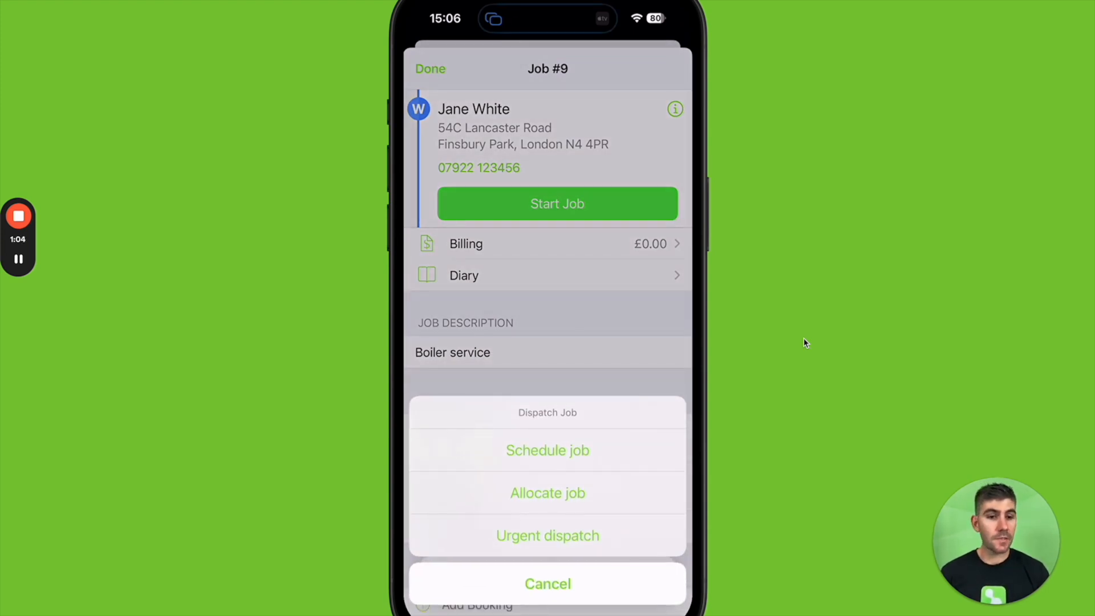
left_click(548, 582)
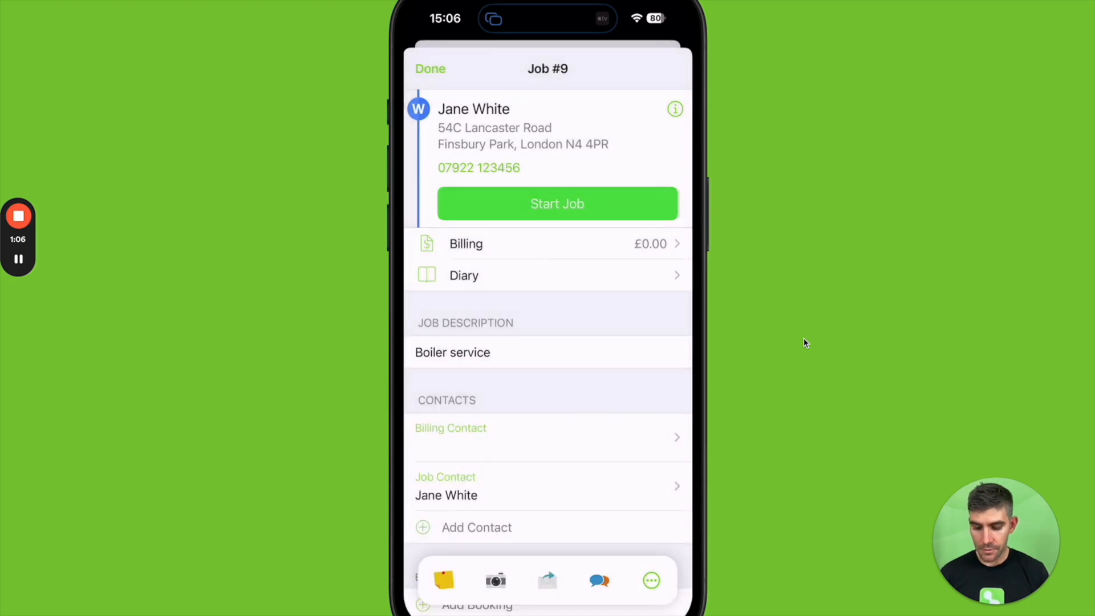
left_click(477, 602)
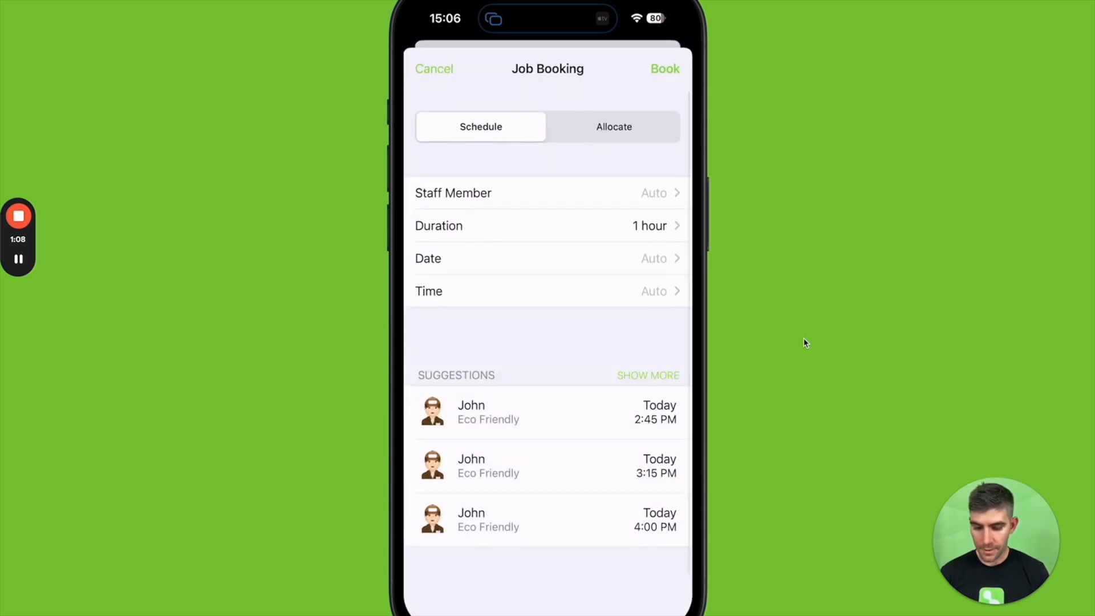
left_click(547, 193)
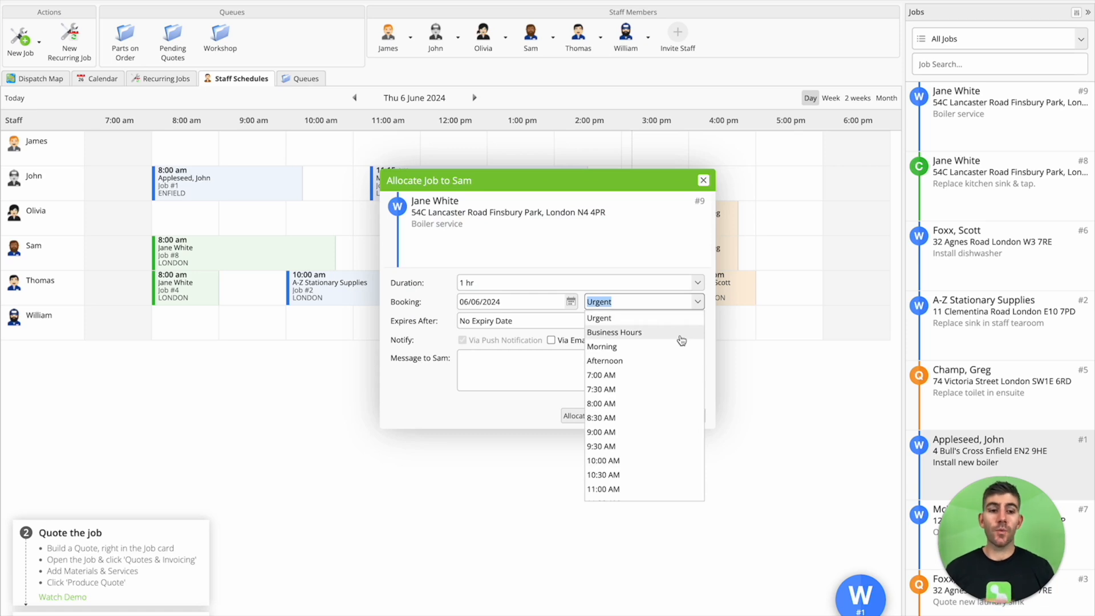
mouse_move(669, 346)
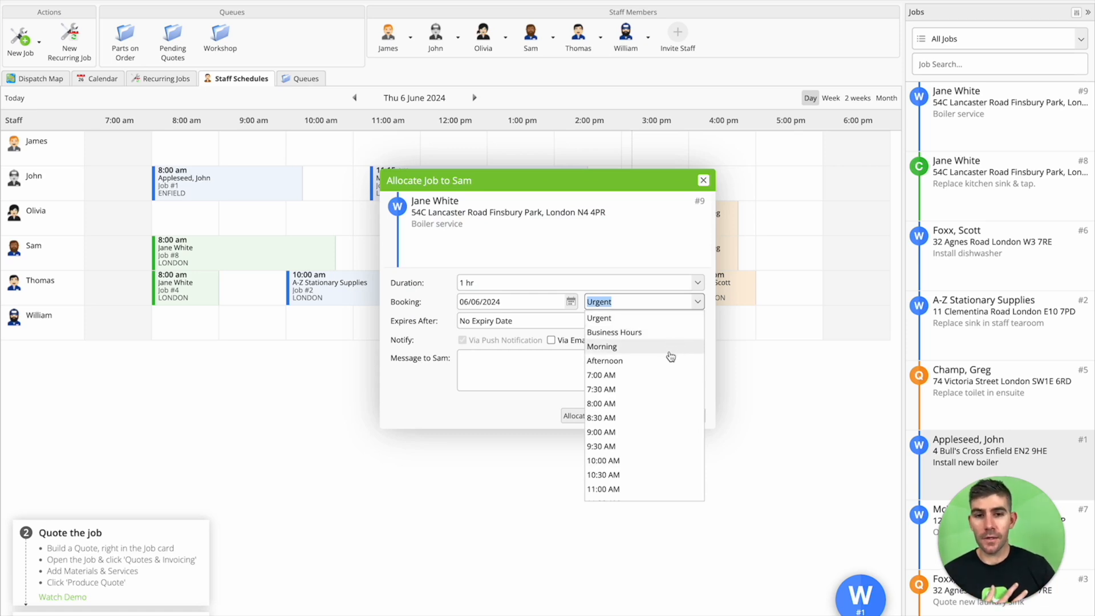
mouse_move(650, 332)
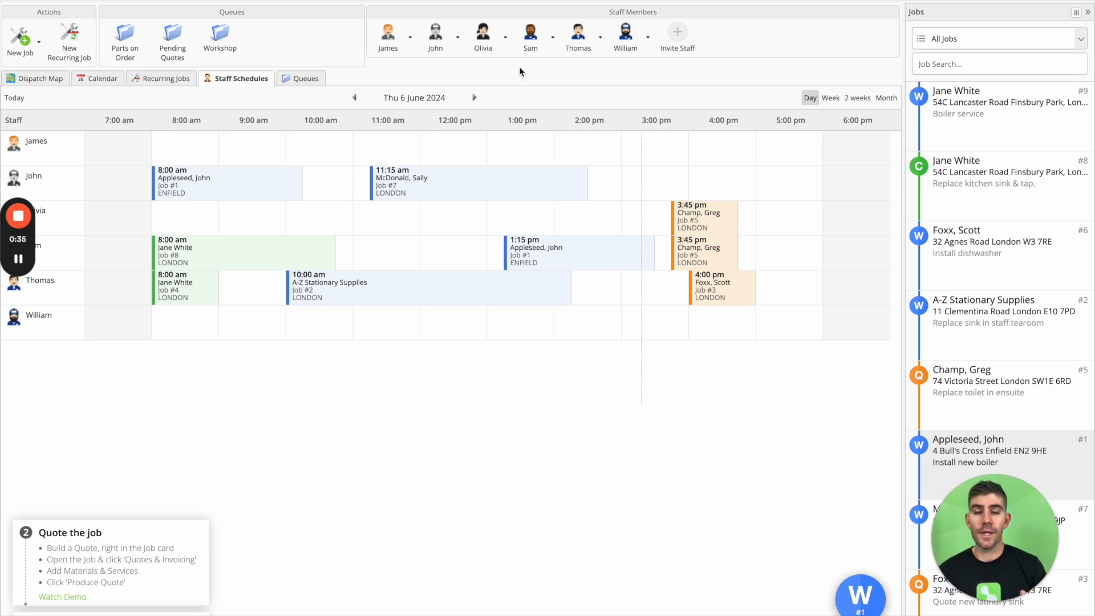
mouse_move(491, 96)
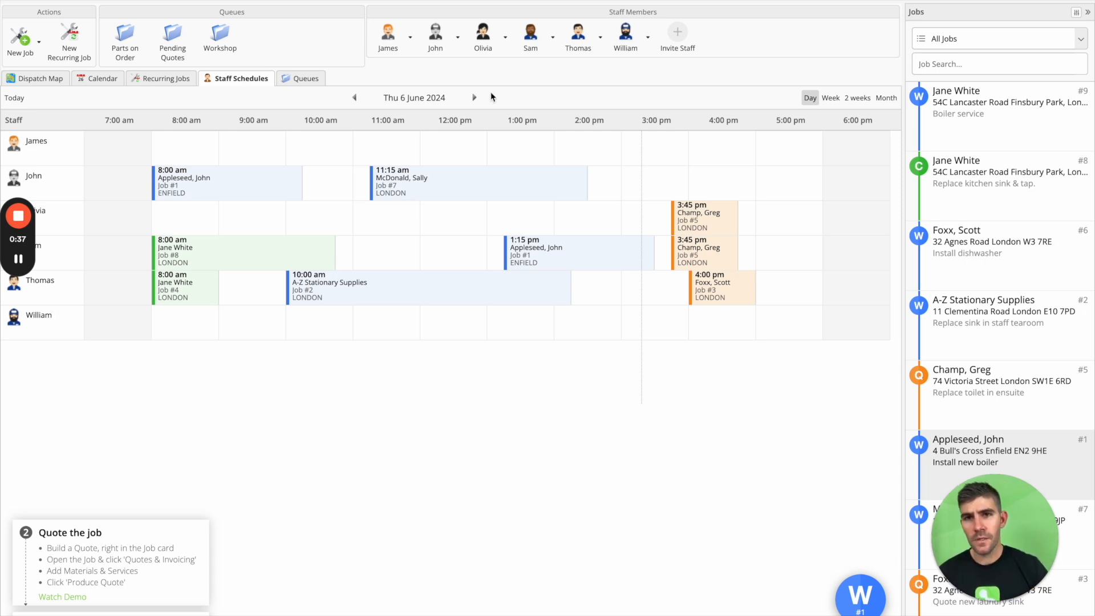
mouse_move(178, 164)
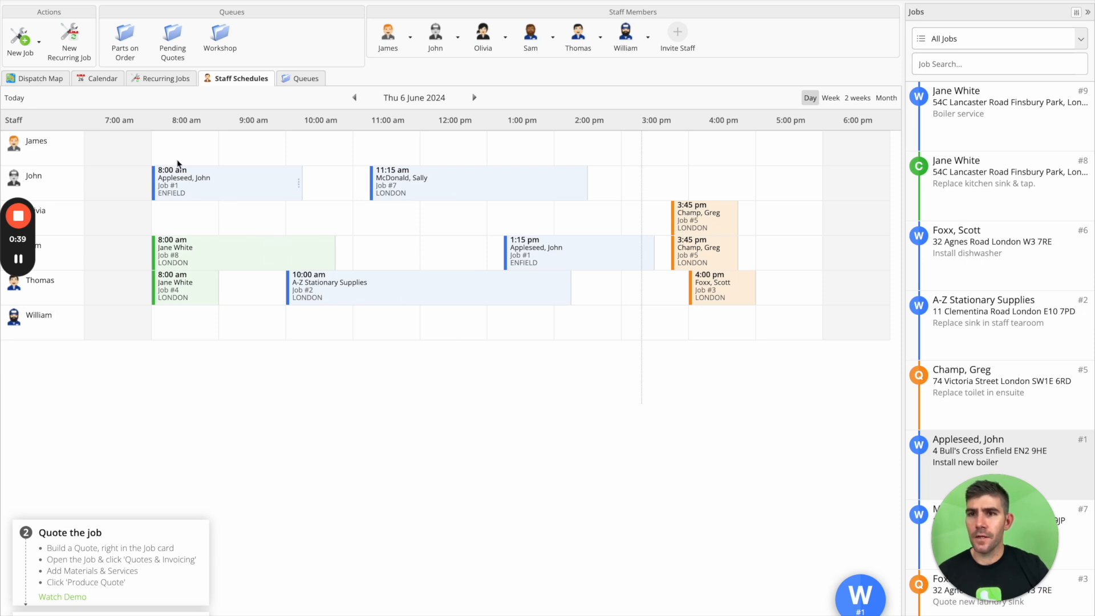
left_click(68, 41)
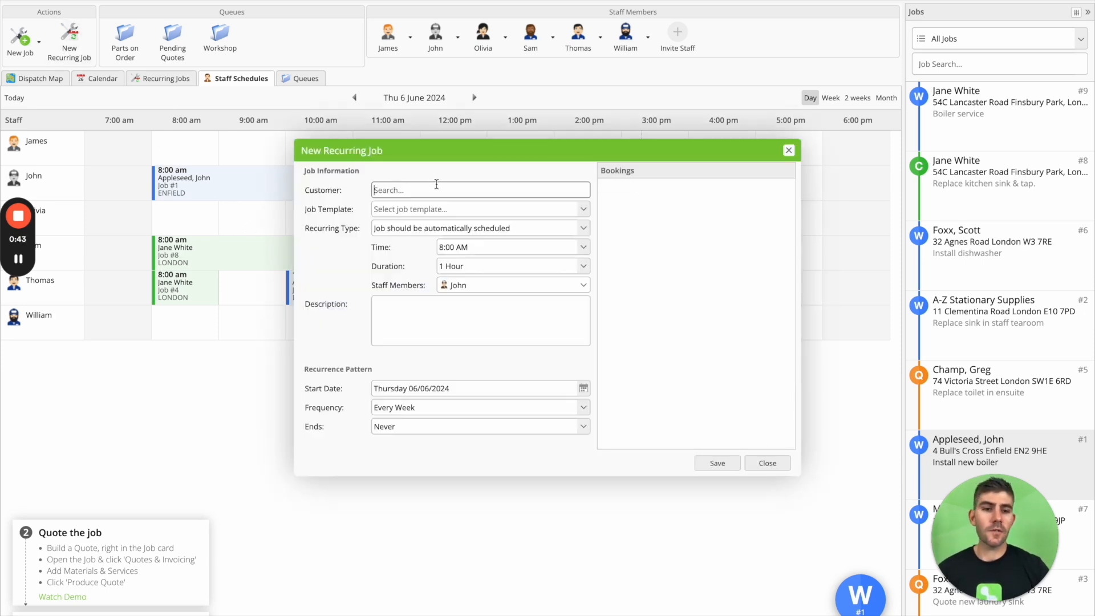
type("jane")
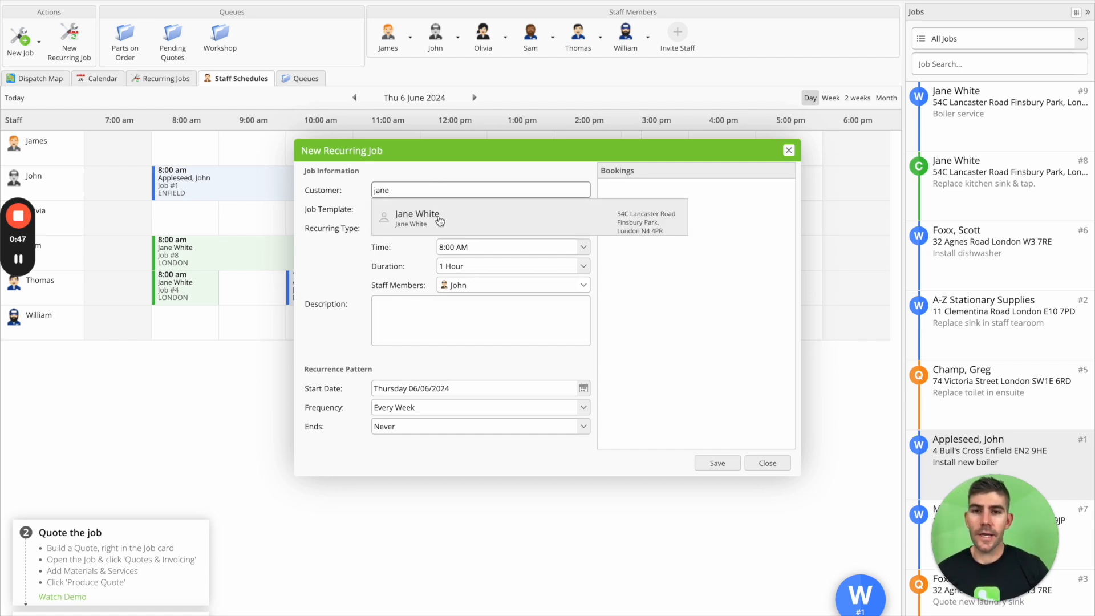
left_click(416, 218)
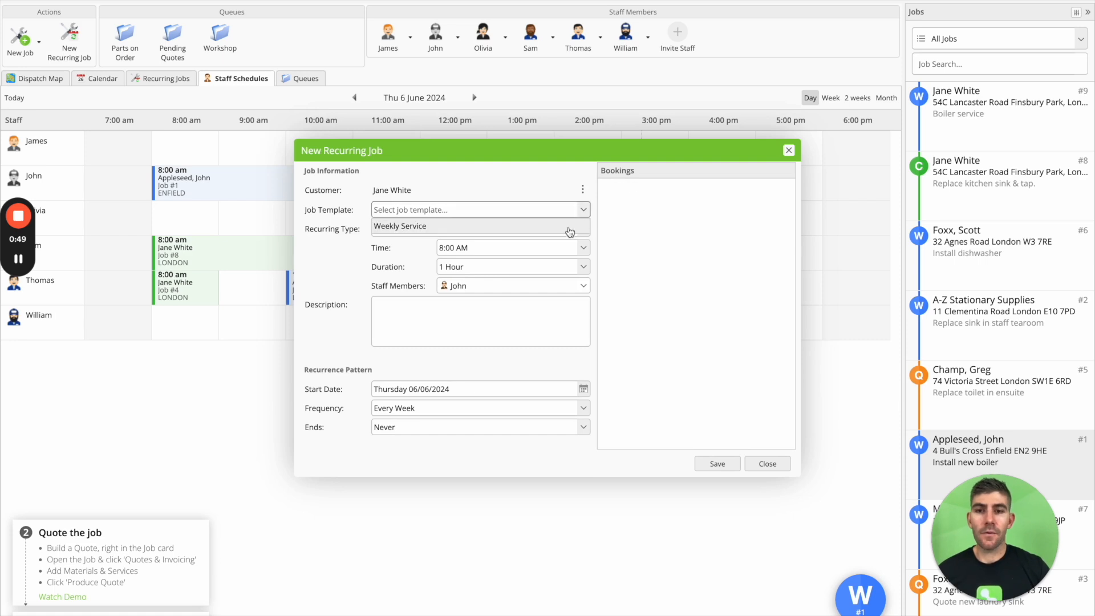
left_click(480, 209)
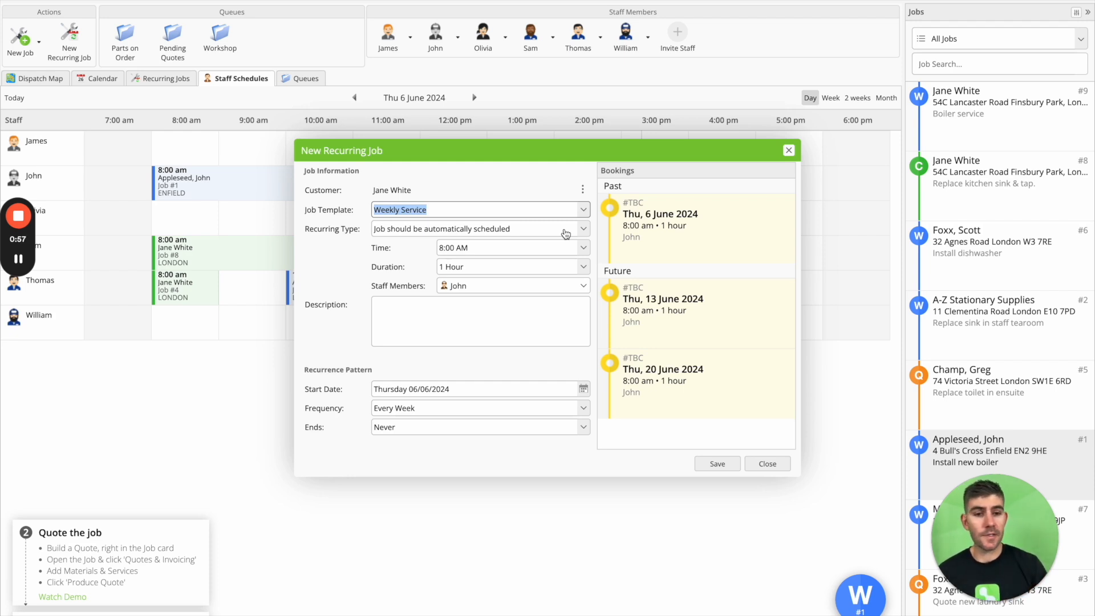
mouse_move(440, 247)
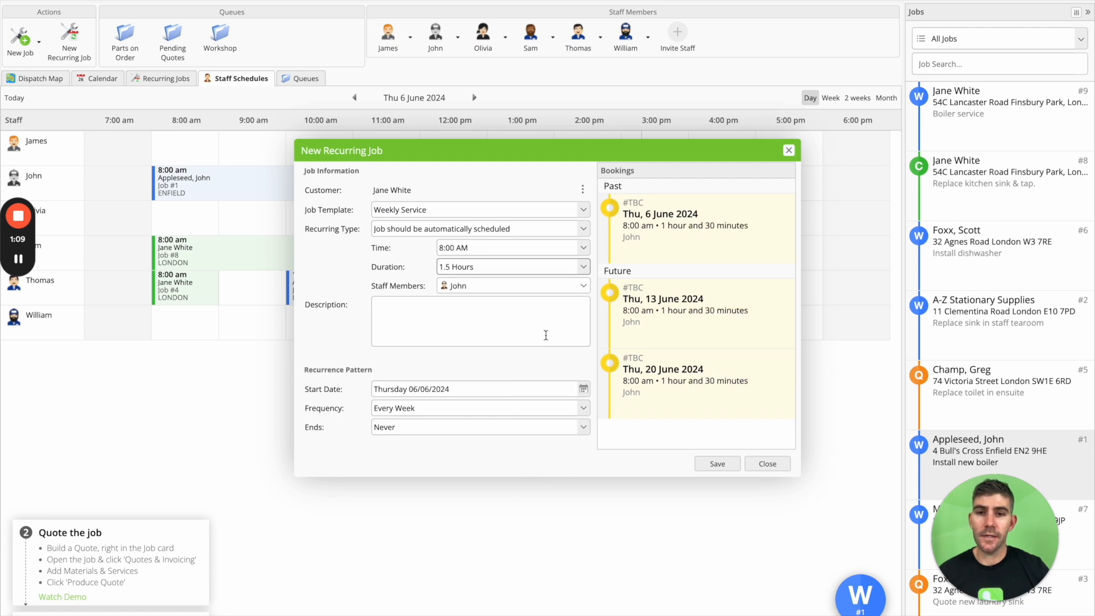
mouse_move(545, 294)
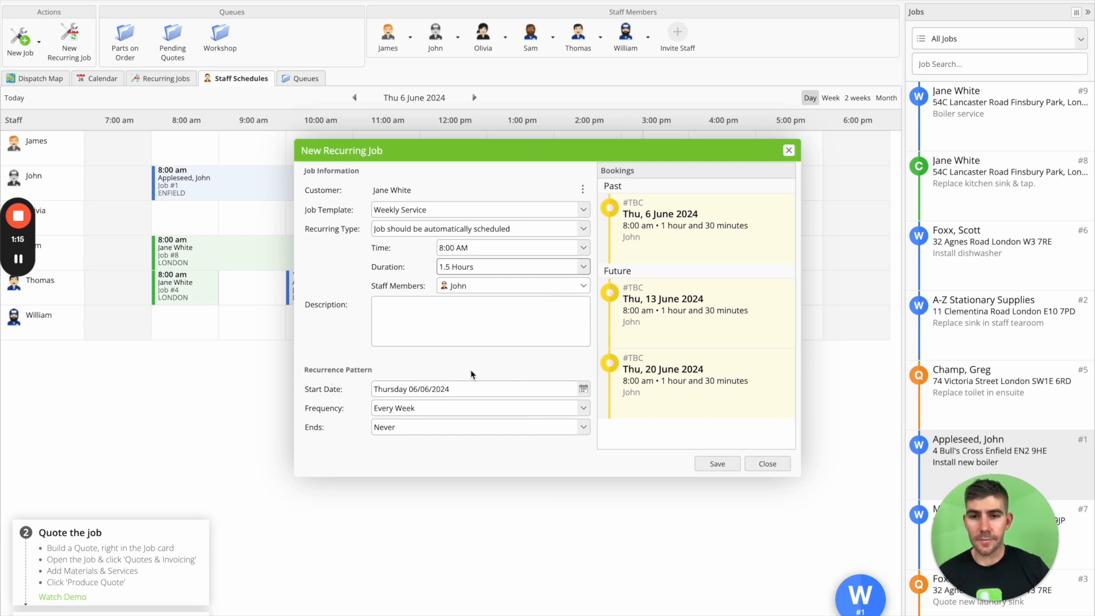
left_click(582, 389)
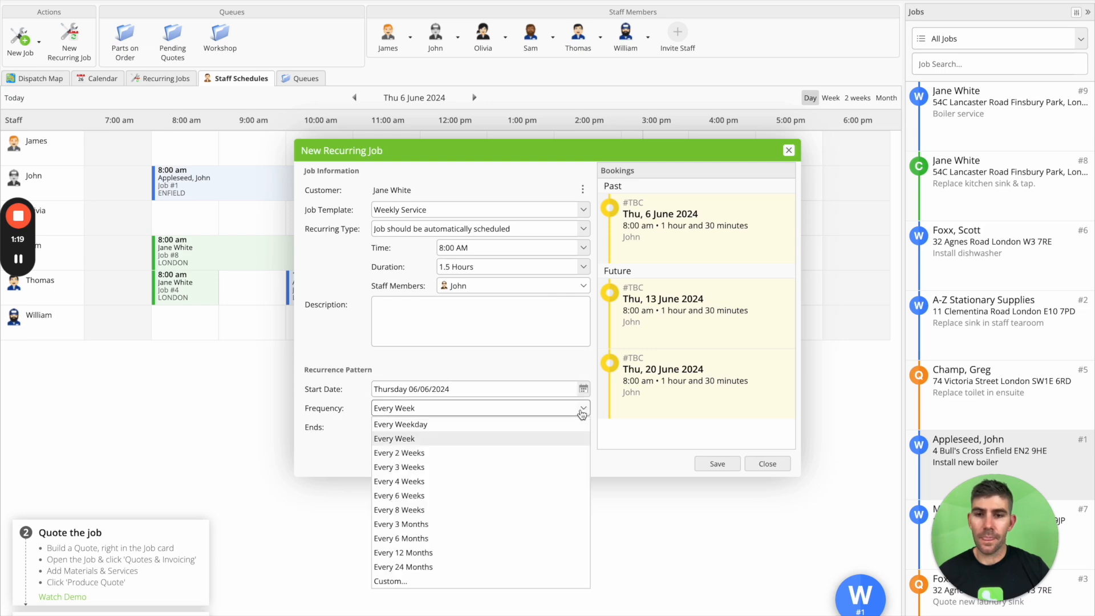
mouse_move(541, 452)
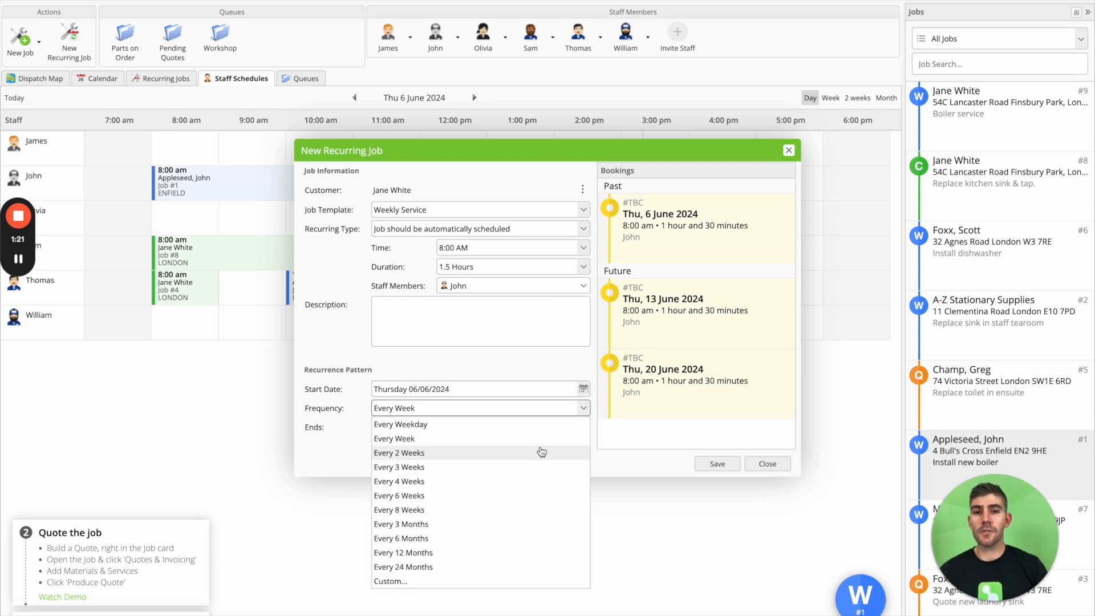
mouse_move(492, 566)
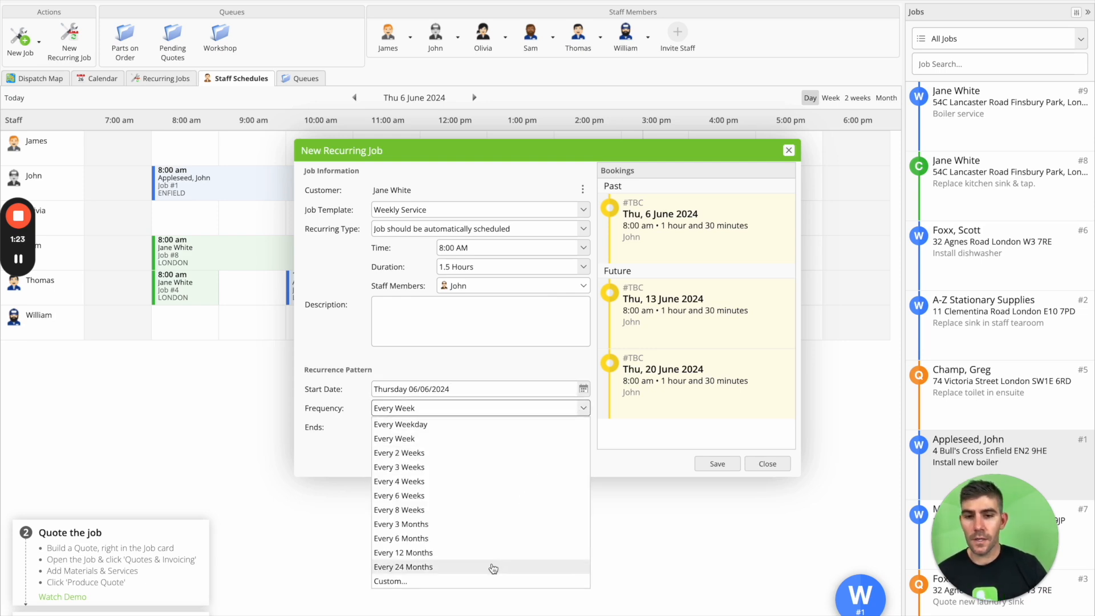
left_click(389, 581)
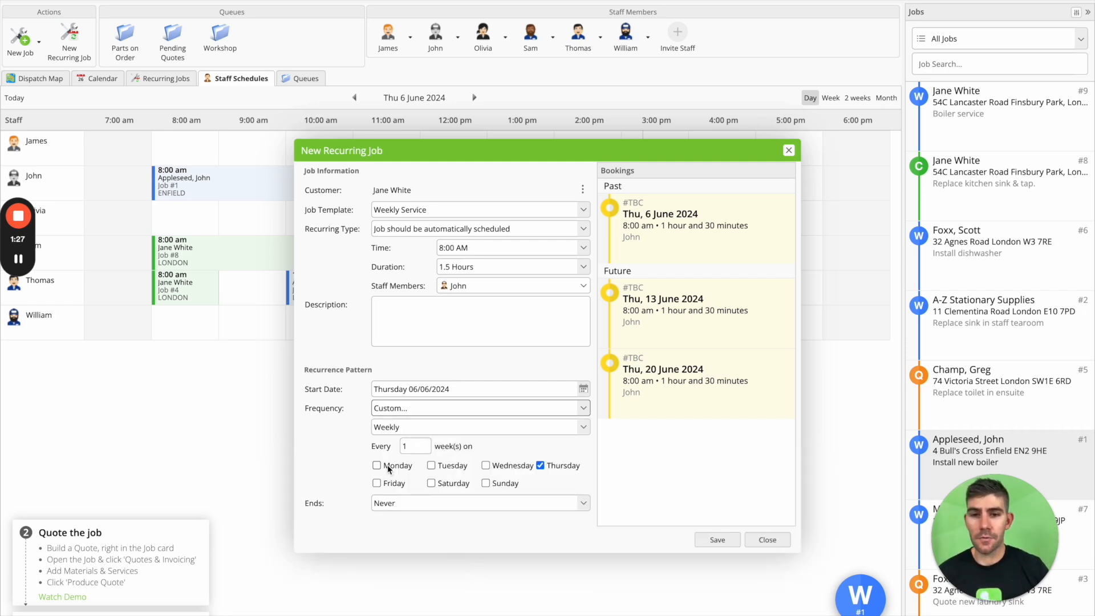
mouse_move(442, 538)
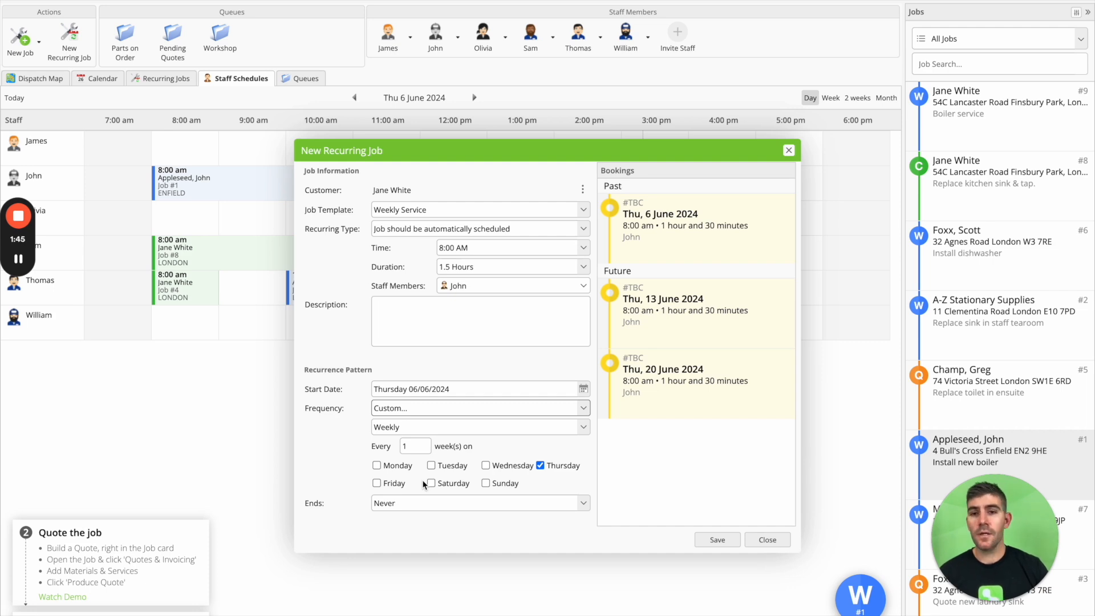
mouse_move(431, 459)
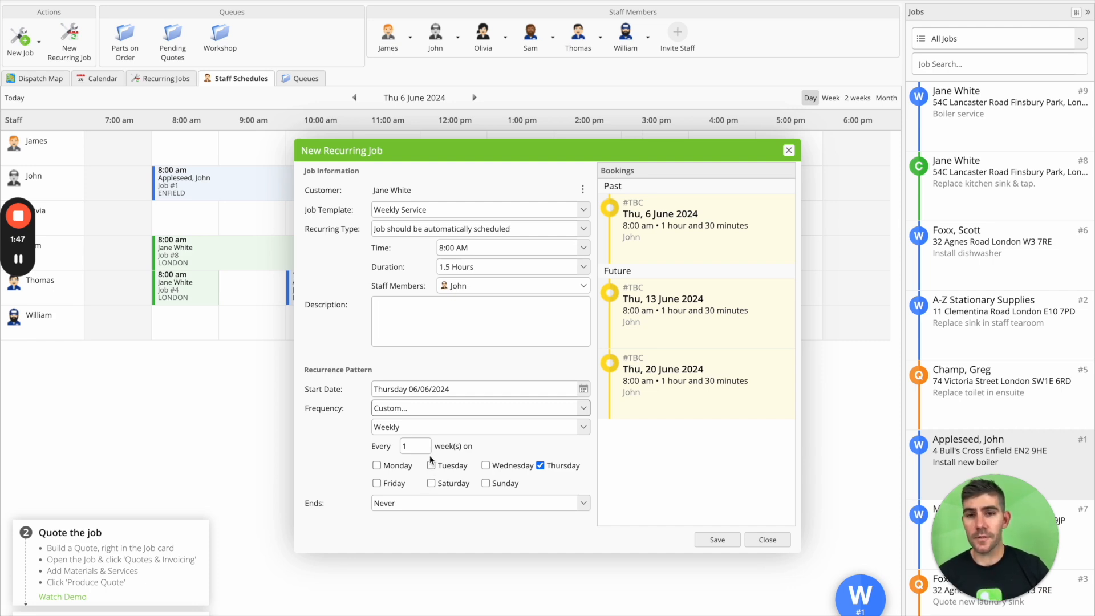
left_click(585, 228)
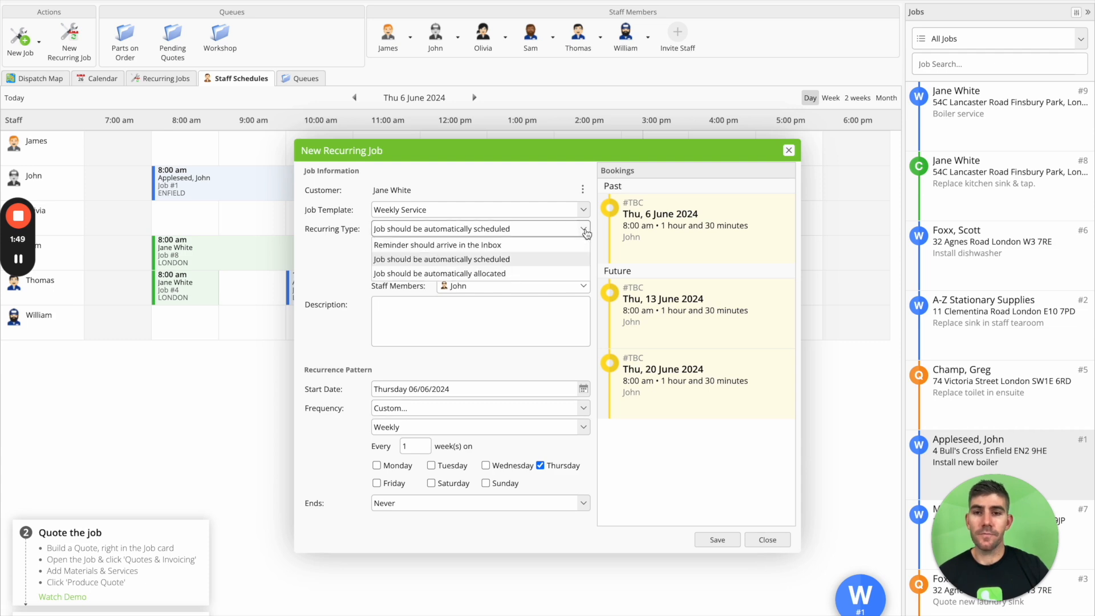
mouse_move(561, 249)
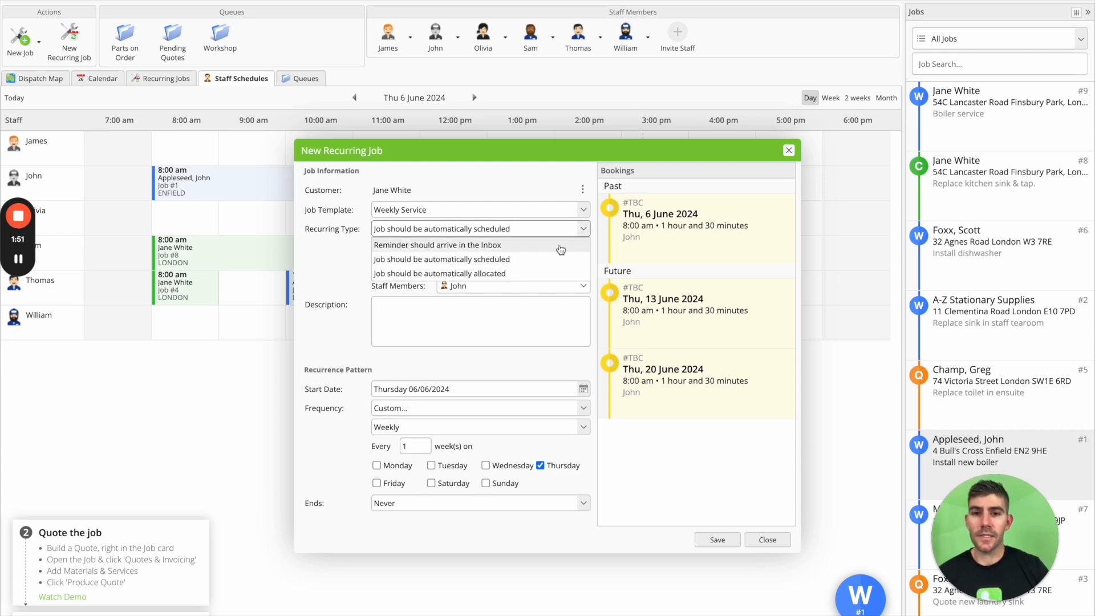
mouse_move(512, 251)
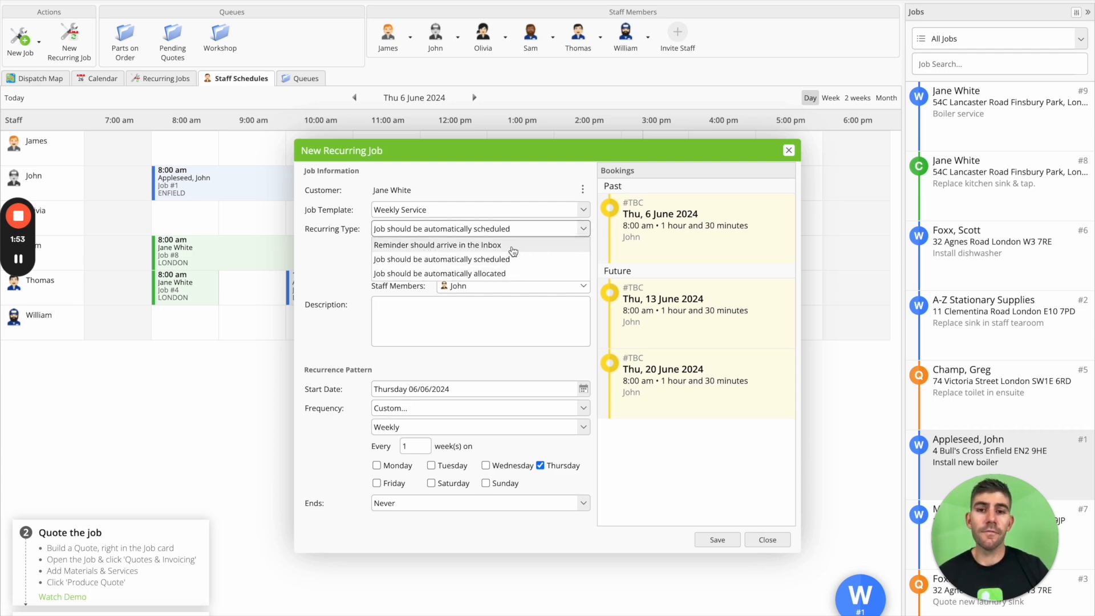
left_click(437, 244)
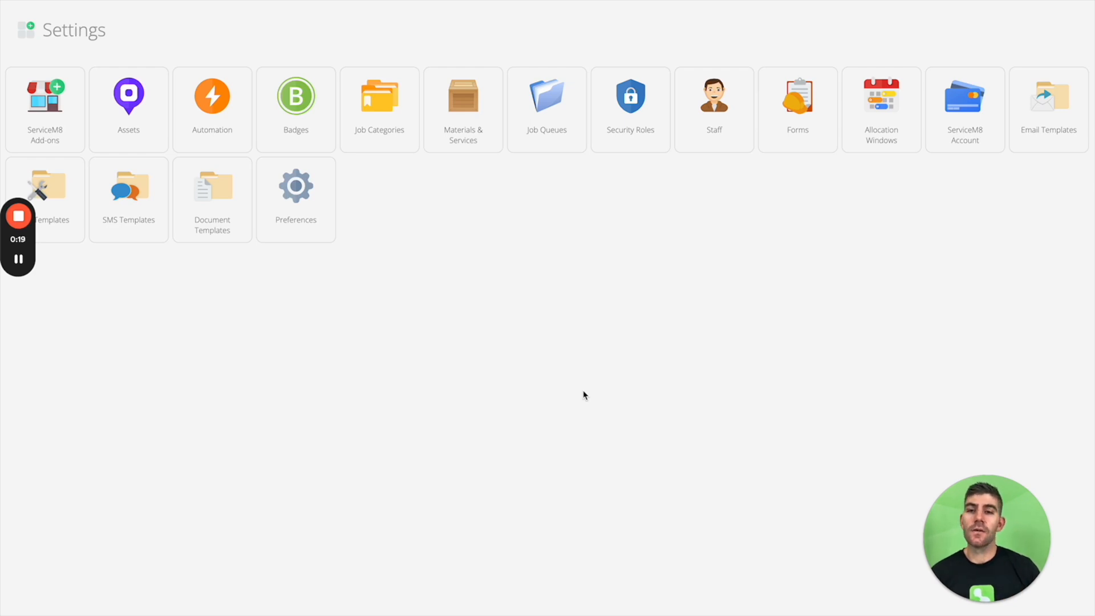
mouse_move(273, 172)
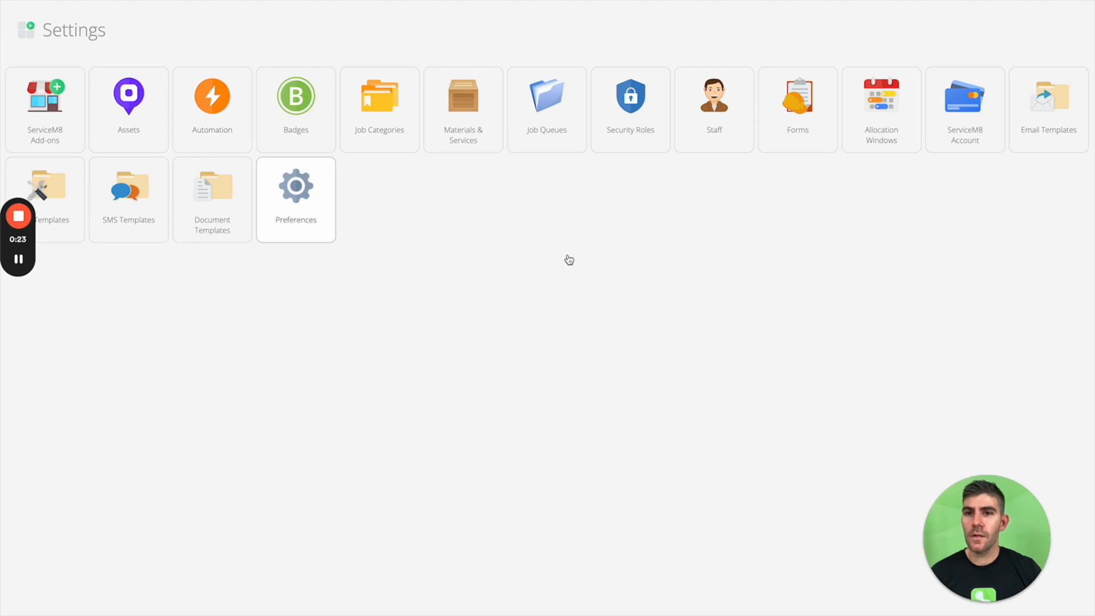
Open the Automation settings to view the seven automations
left_click(212, 96)
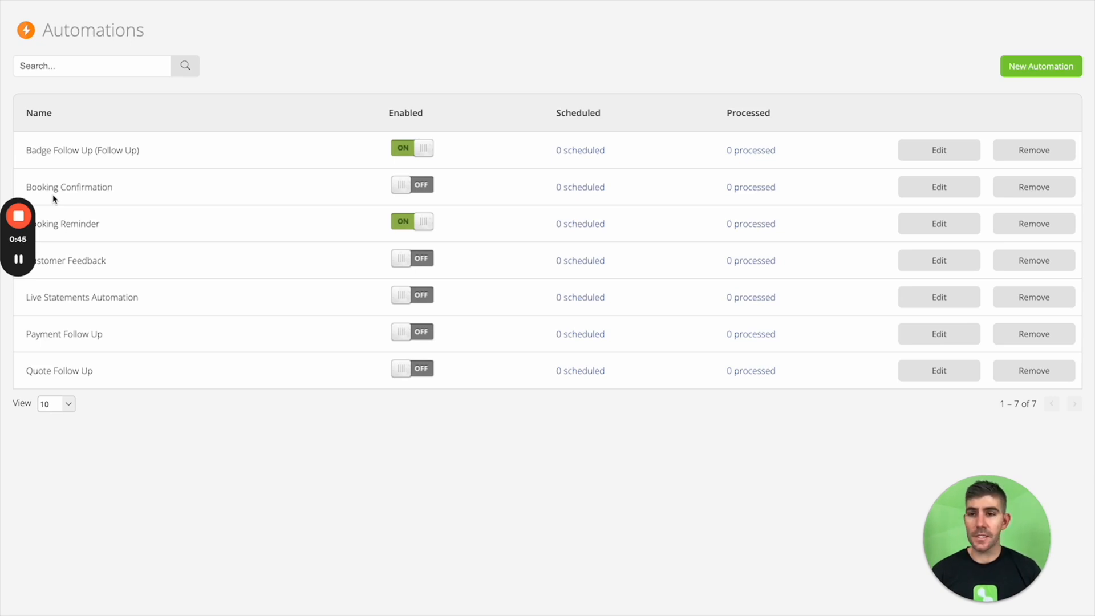
mouse_move(57, 213)
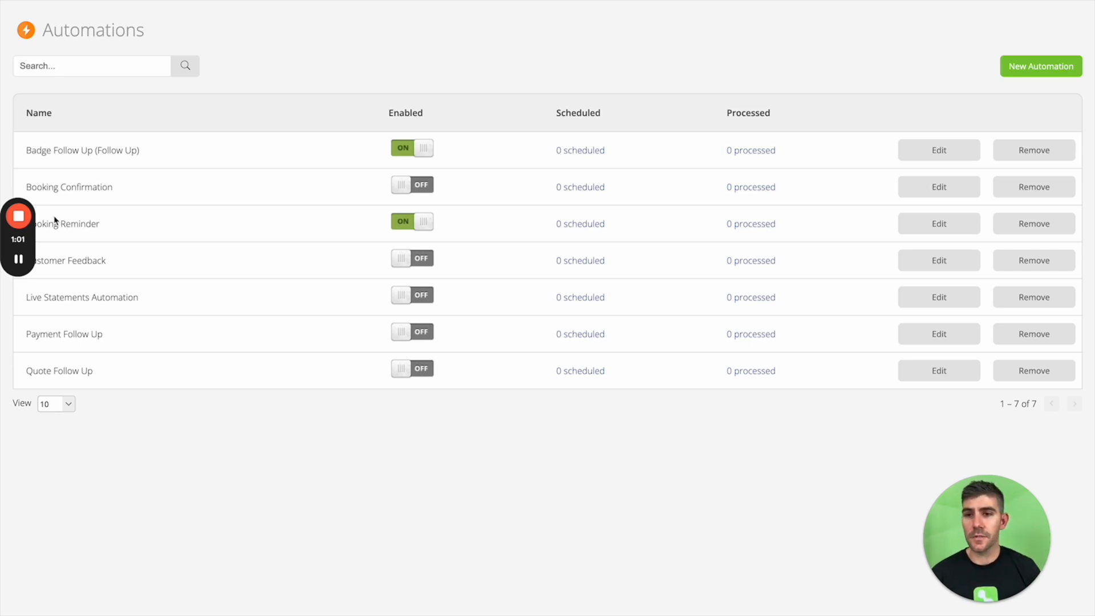
mouse_move(176, 235)
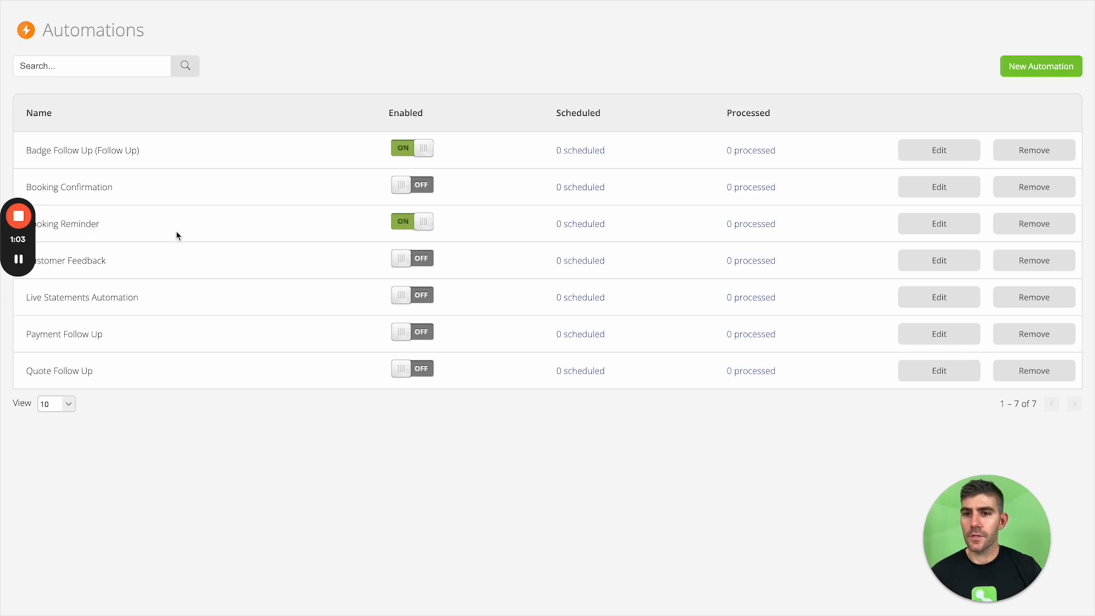
mouse_move(63, 369)
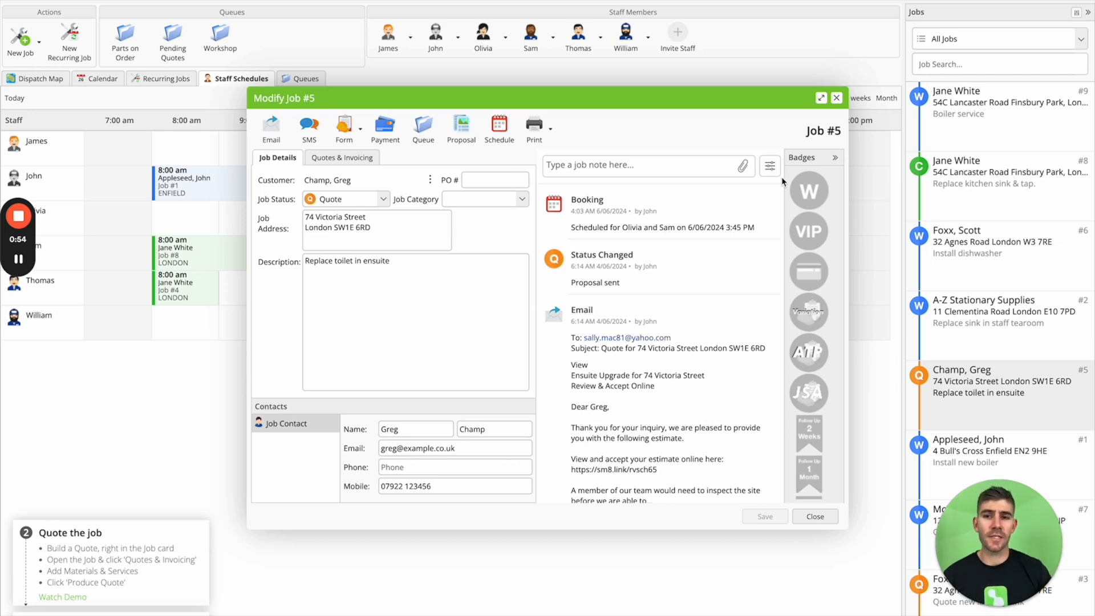
mouse_move(656, 192)
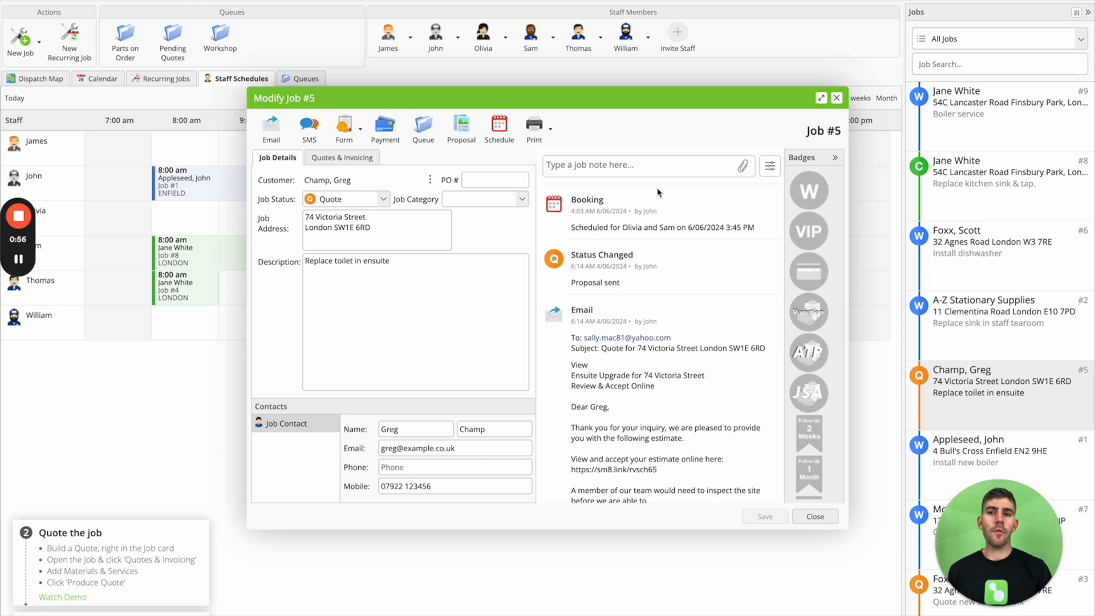
mouse_move(635, 274)
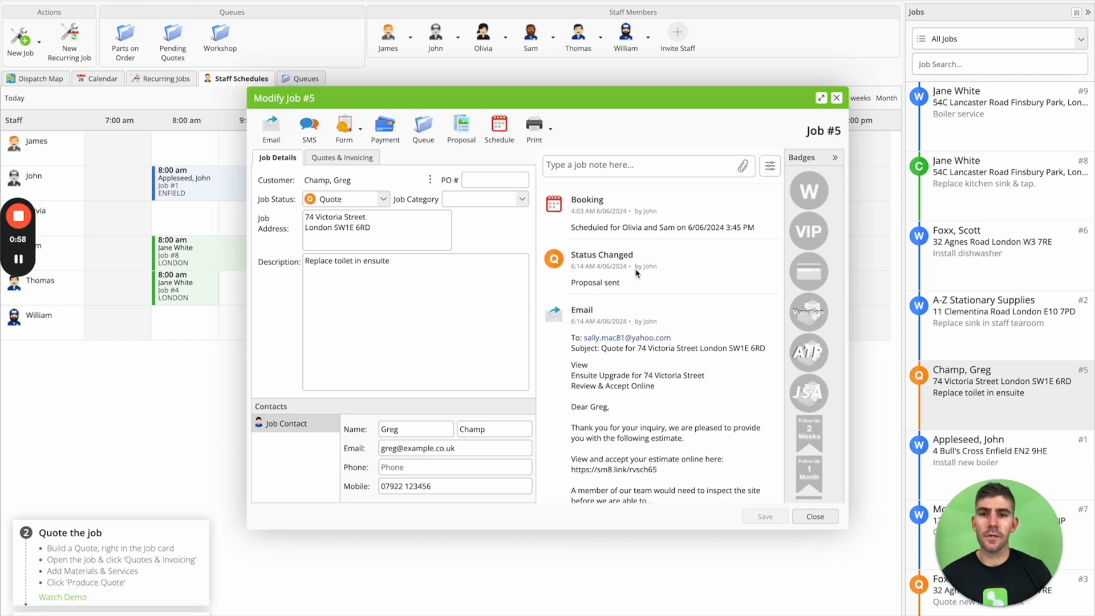
mouse_move(538, 244)
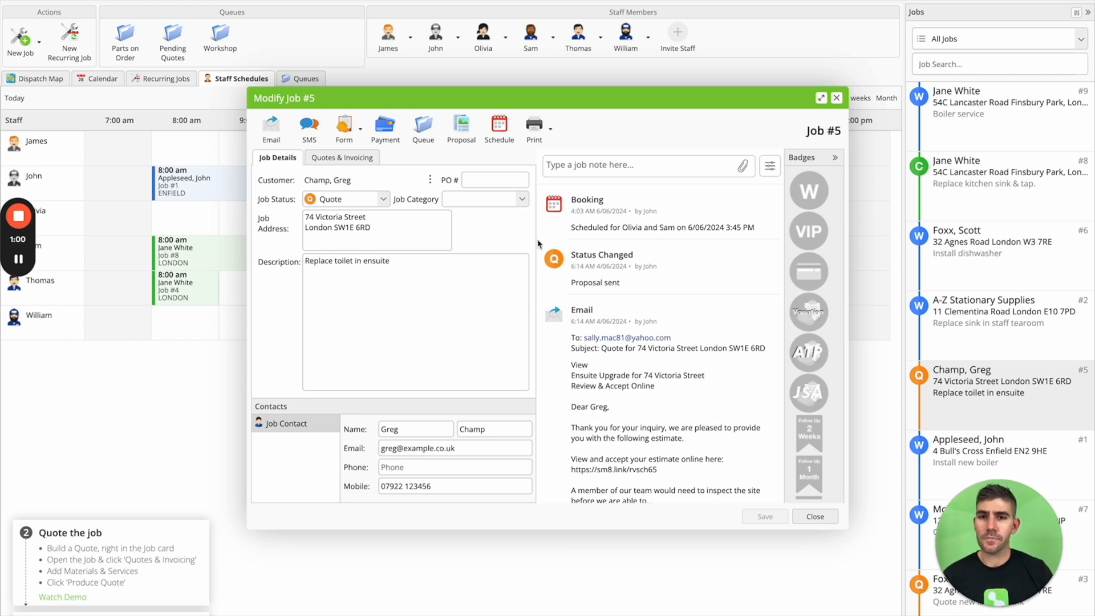
Open Job #5's sent proposal and select the Luna Cleanflush Wall Faced Suite option
left_click(460, 127)
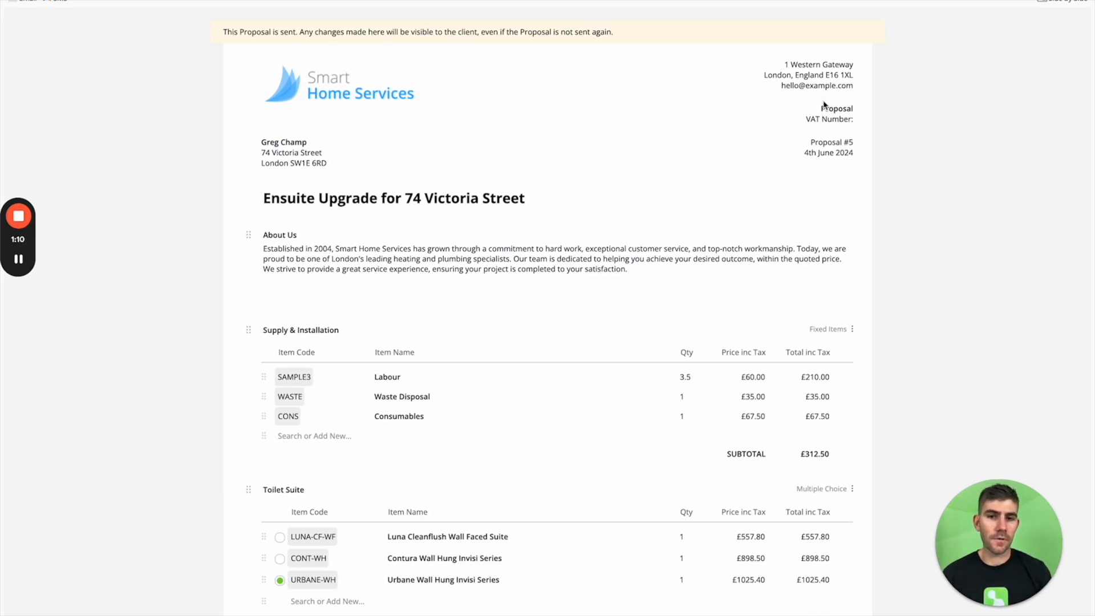
mouse_move(689, 157)
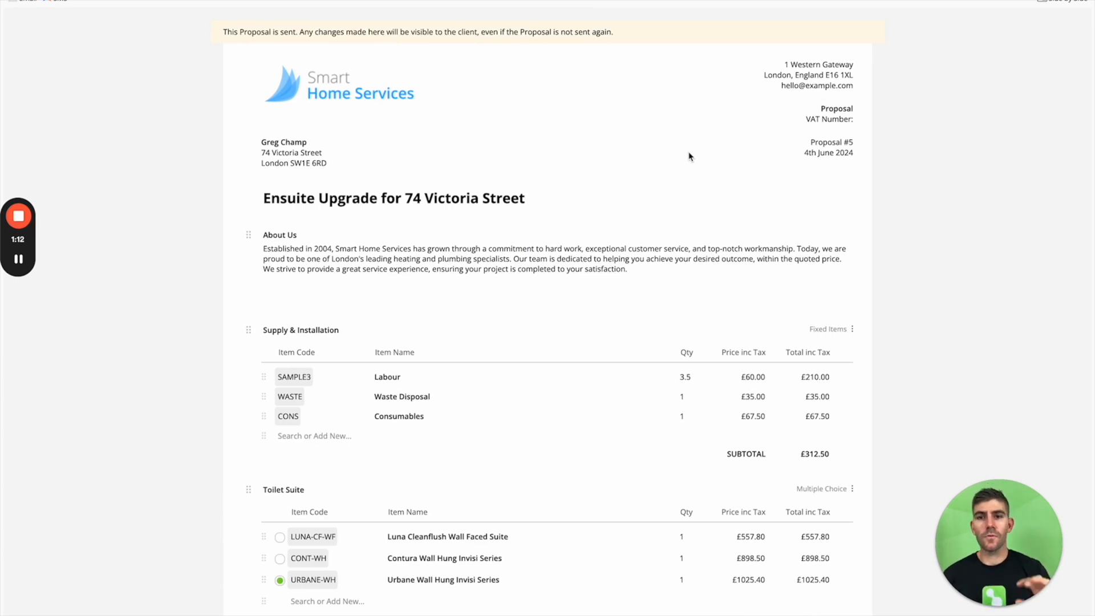
mouse_move(248, 330)
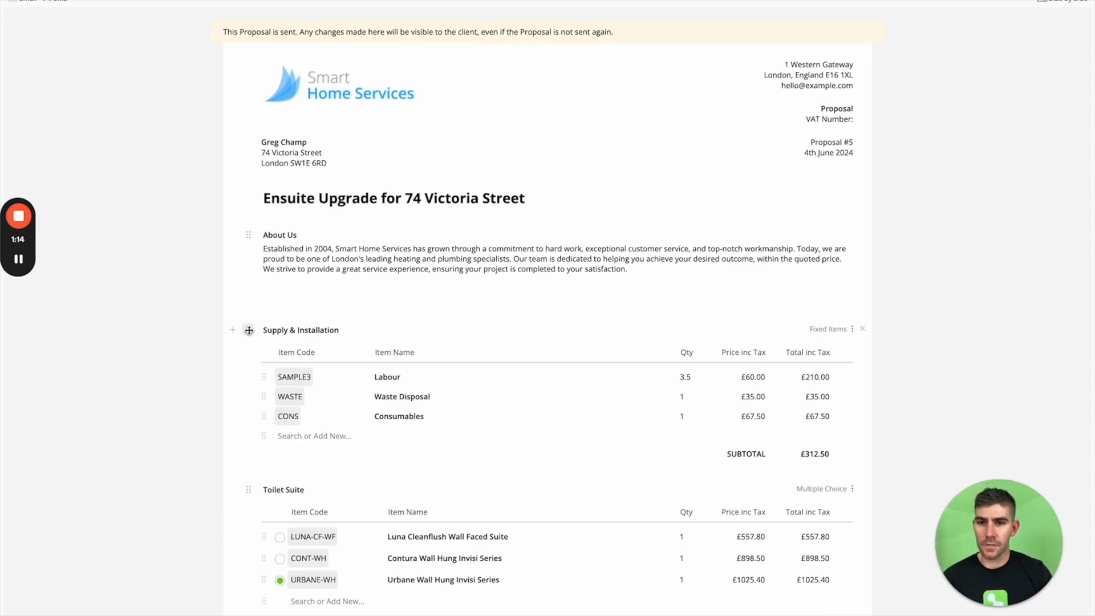
scroll("down", 3)
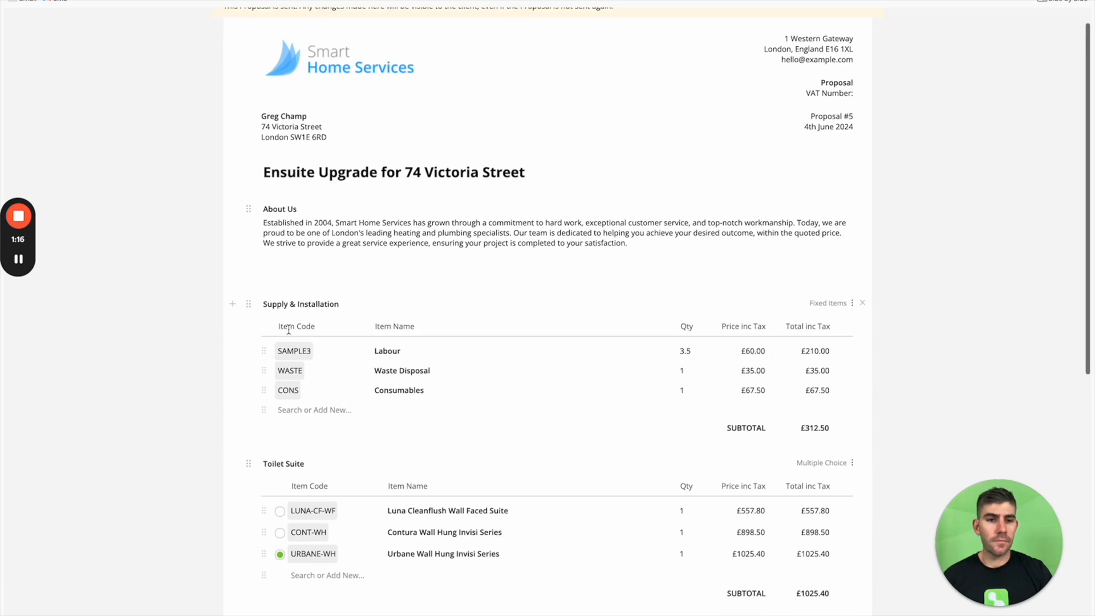
scroll("down", 3)
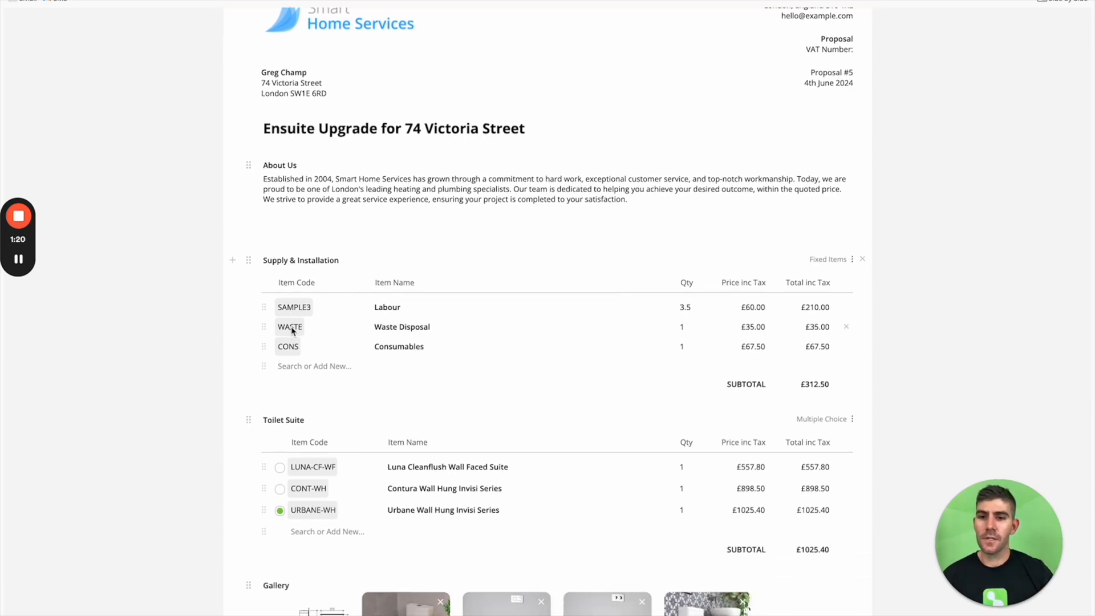
scroll("down", 3)
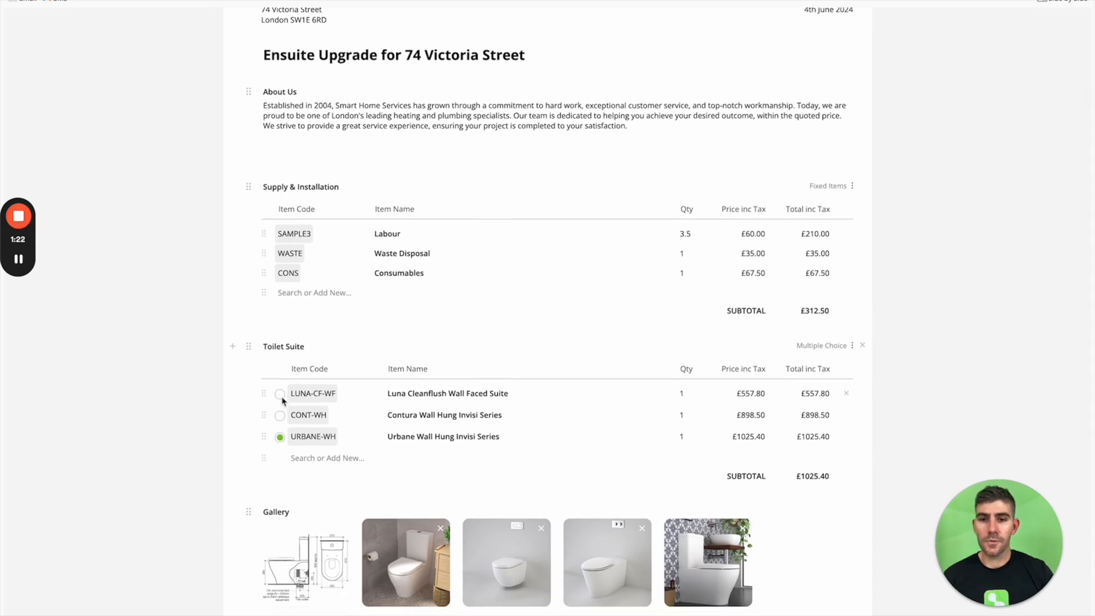
scroll("down", 3)
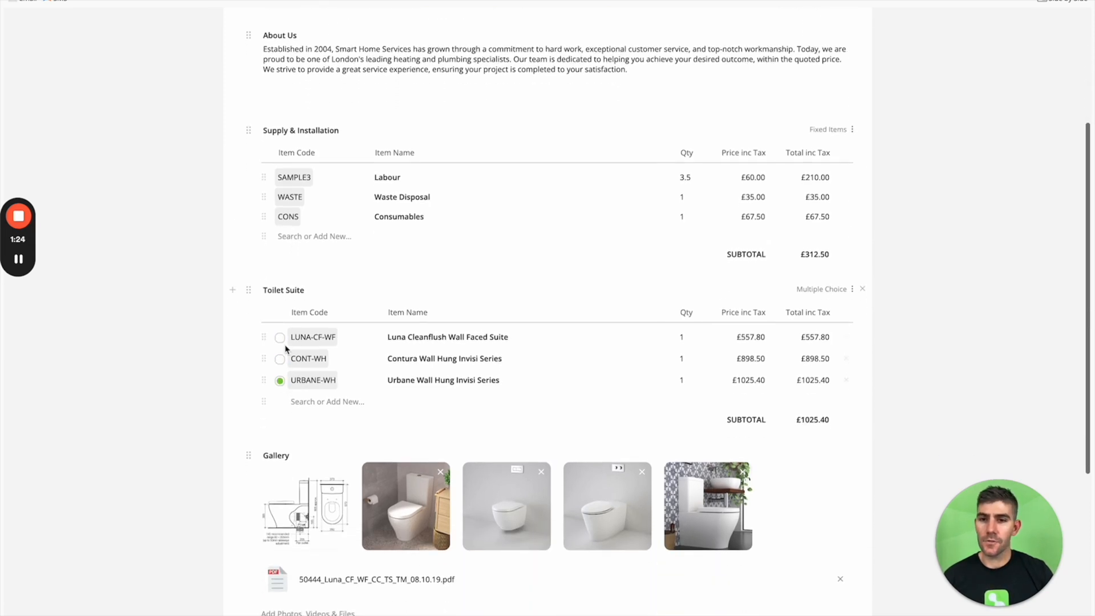
left_click(280, 336)
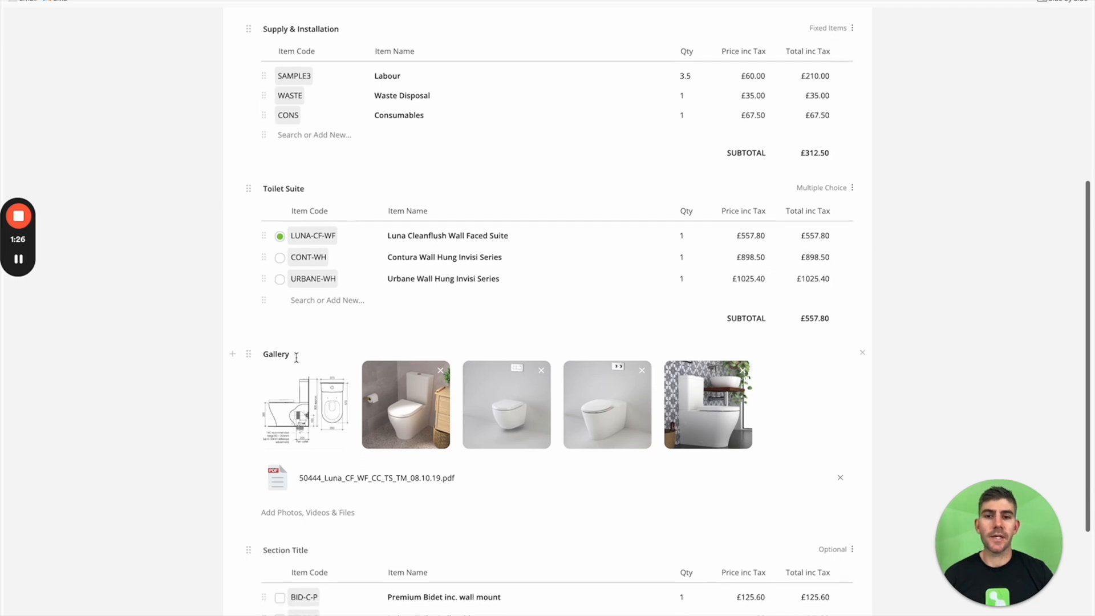
mouse_move(370, 432)
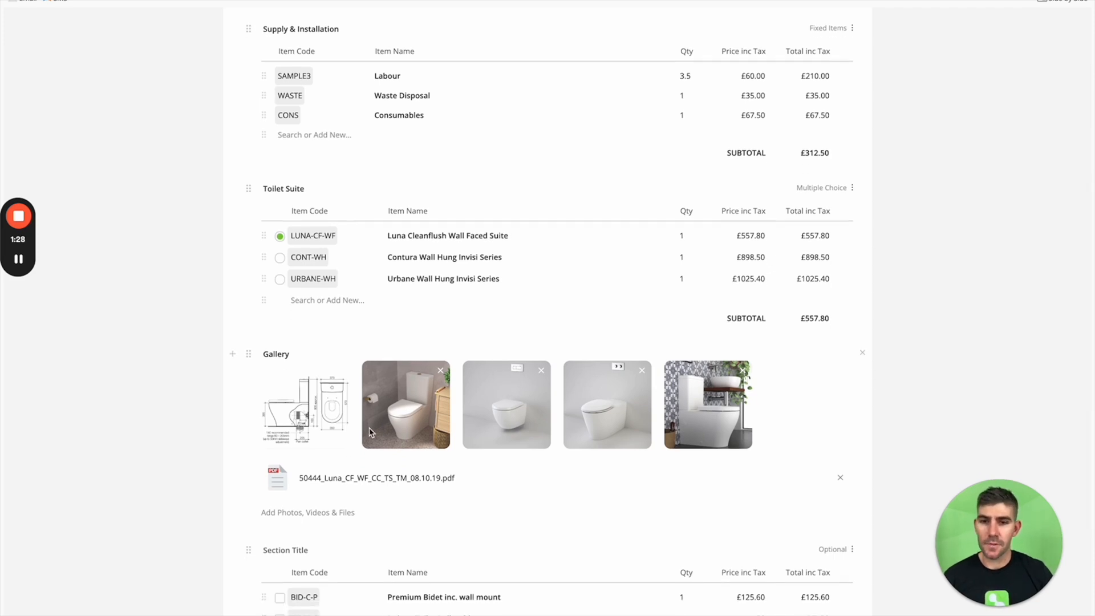
Add the Premium Bidet optional extra below the suite choices
scroll("down", 3)
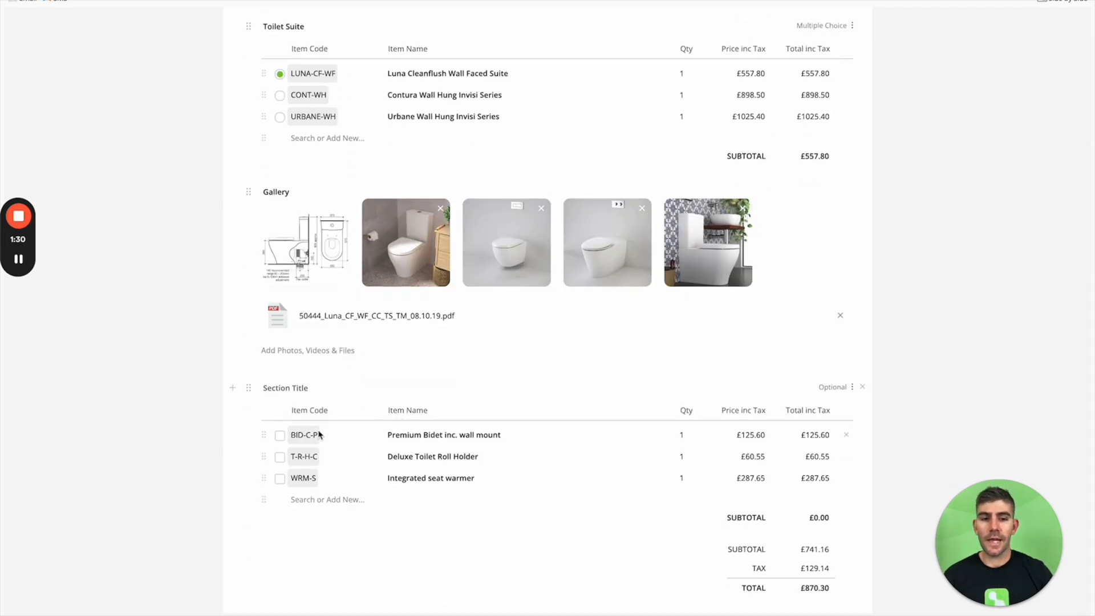
left_click(279, 434)
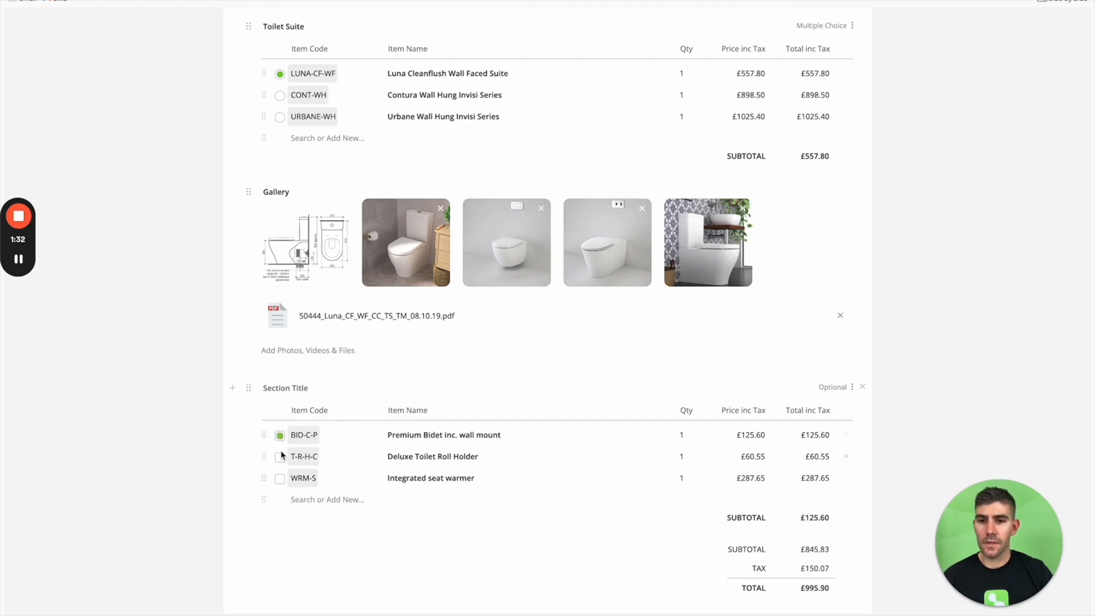
left_click(280, 435)
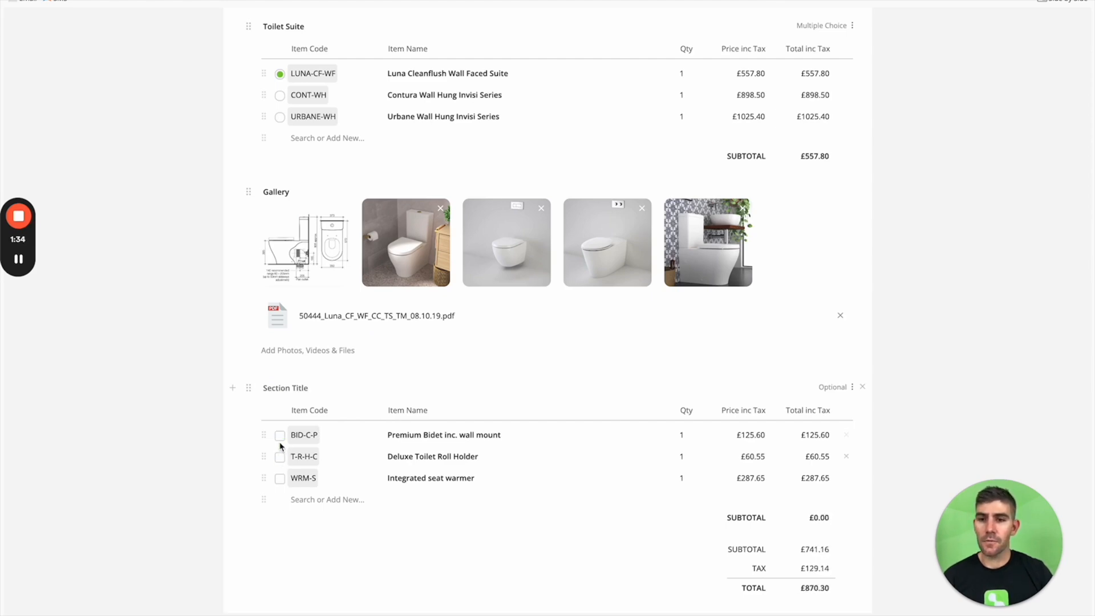
scroll("up", 3)
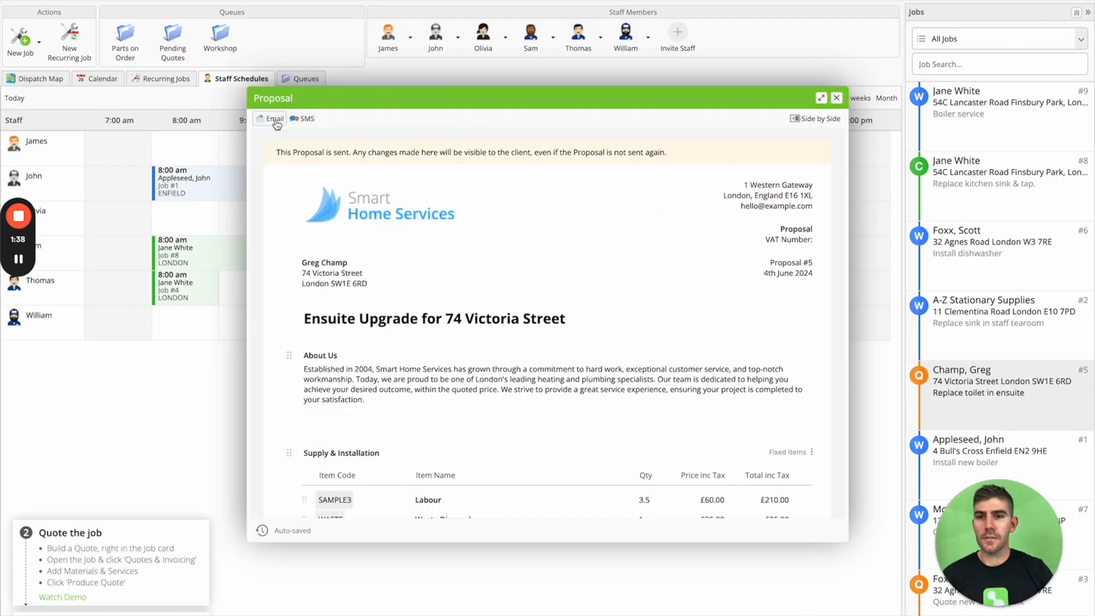
Start a quote email for the Ensuite Upgrade proposal, then view the client-facing page
left_click(271, 118)
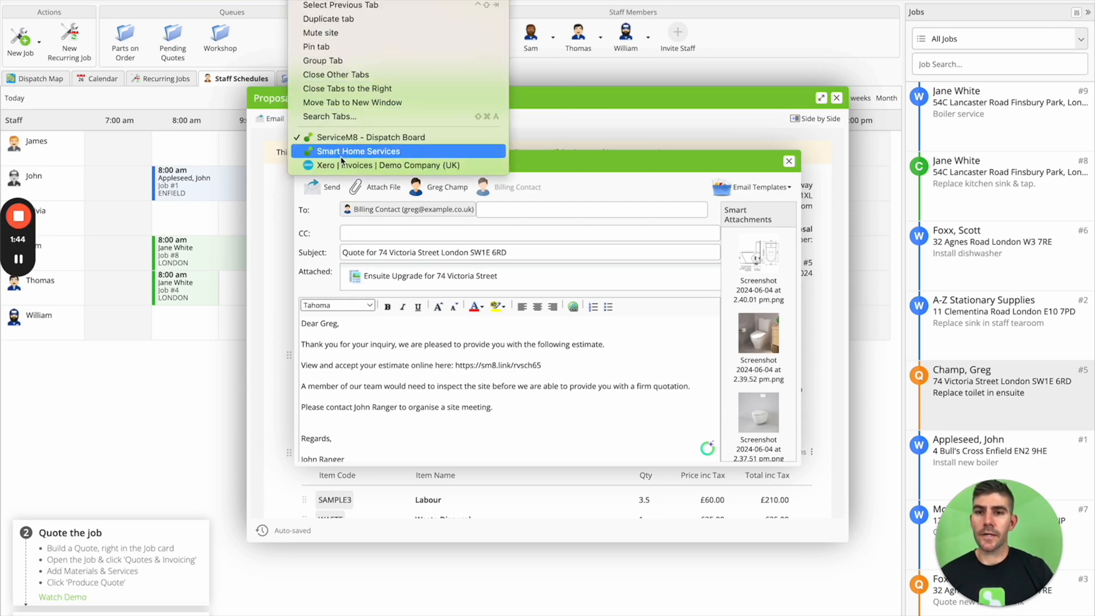
left_click(360, 151)
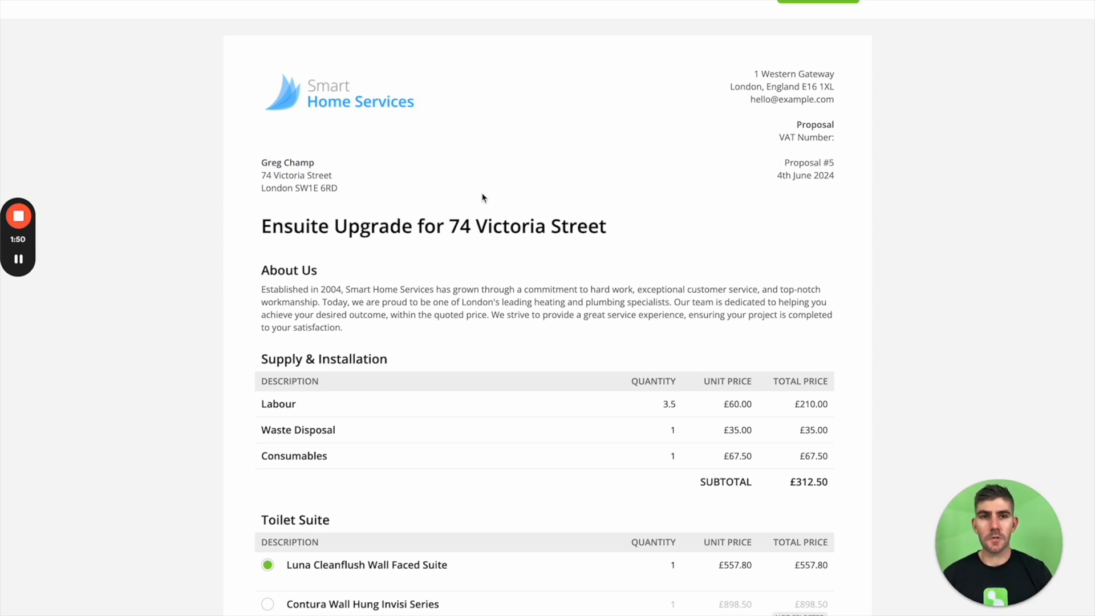
mouse_move(419, 99)
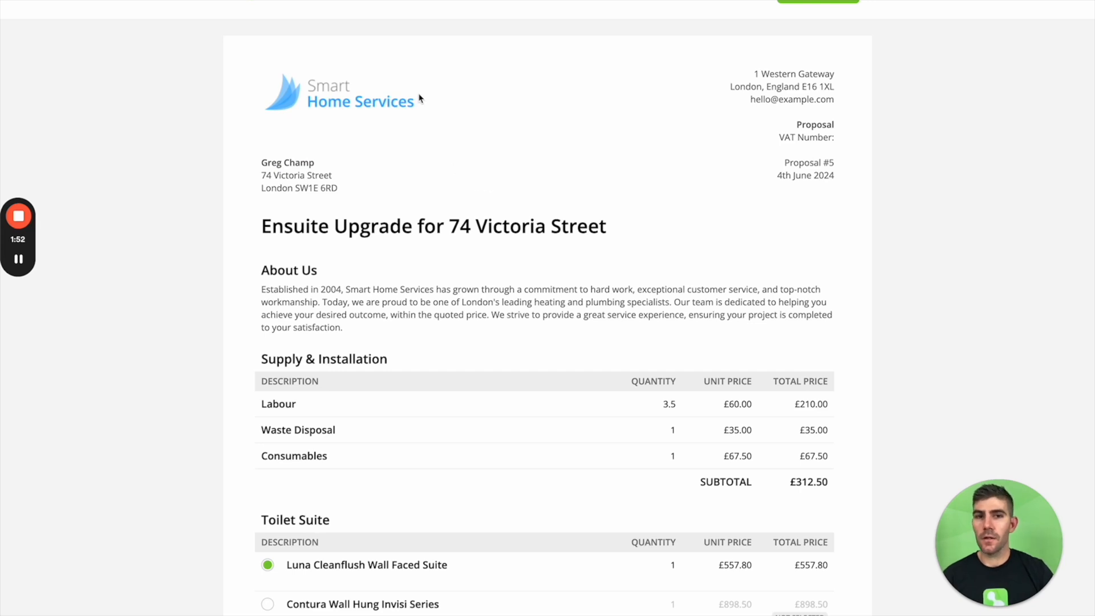
mouse_move(740, 13)
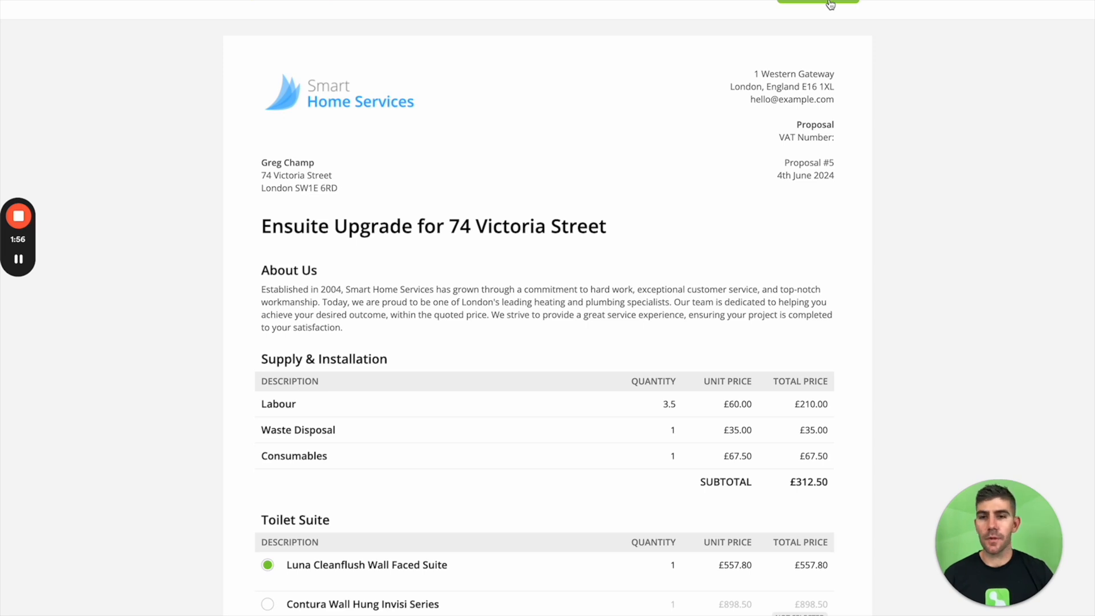
Choose the Contura Wall Hung Invisi Series suite and add the Premium Bidet
scroll("down", 3)
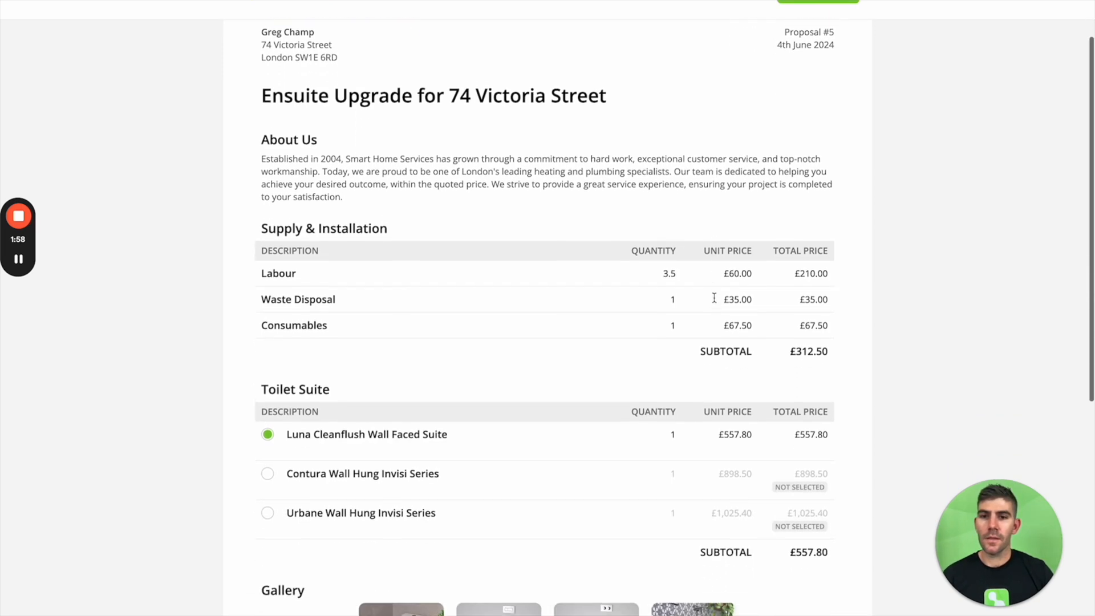
scroll("down", 3)
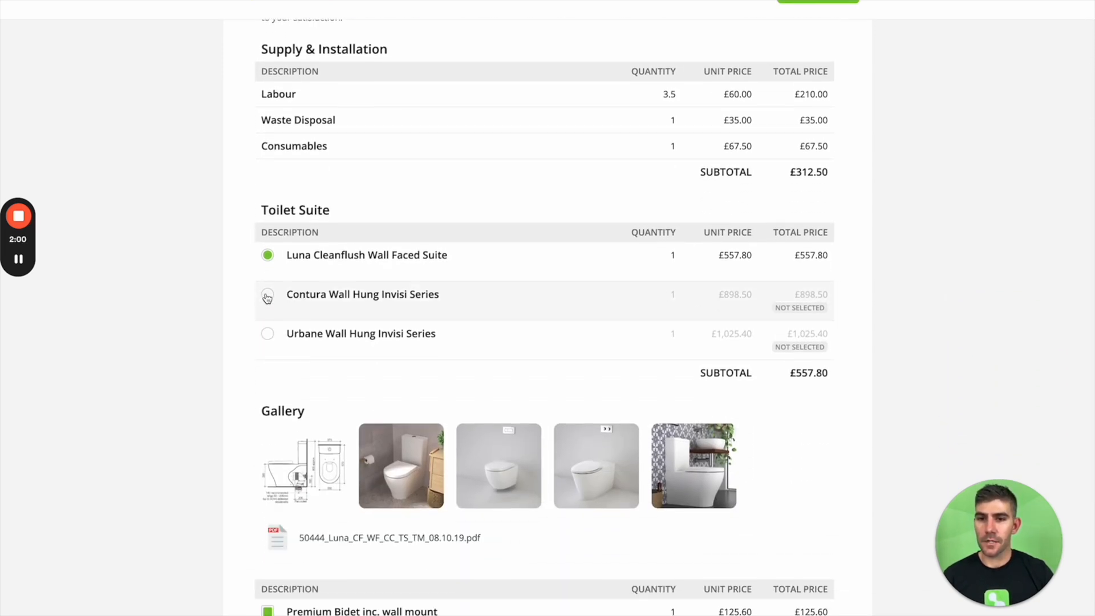
left_click(267, 295)
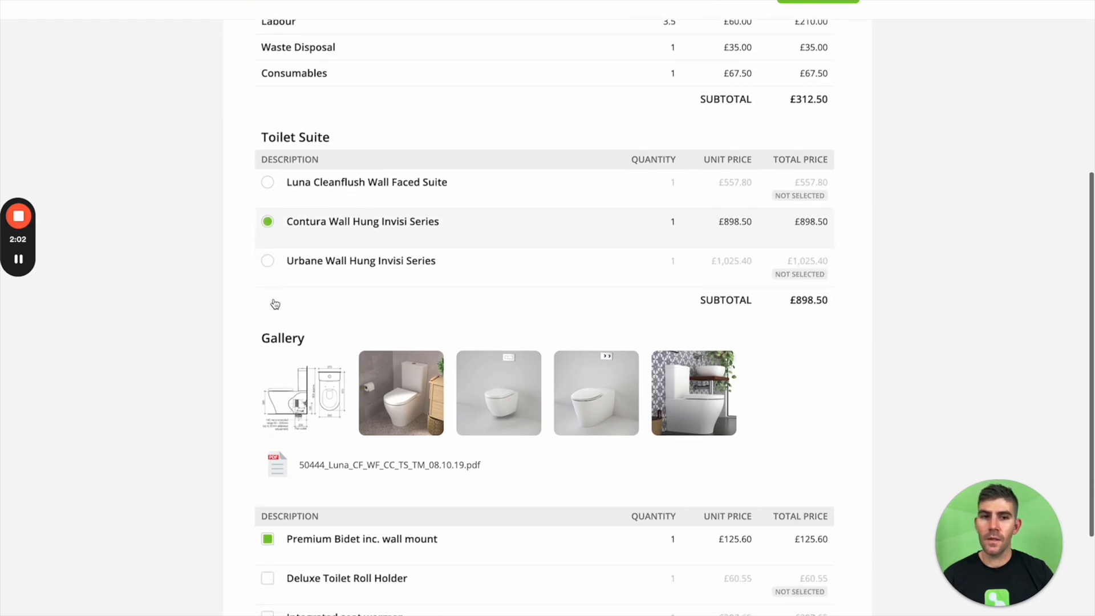
left_click(401, 392)
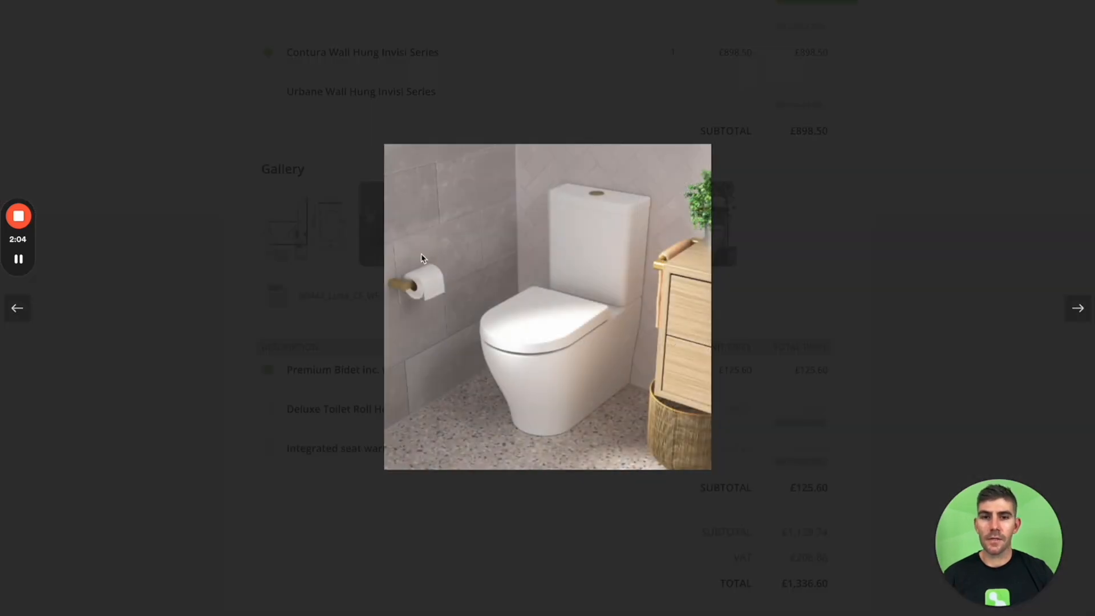
left_click(1077, 307)
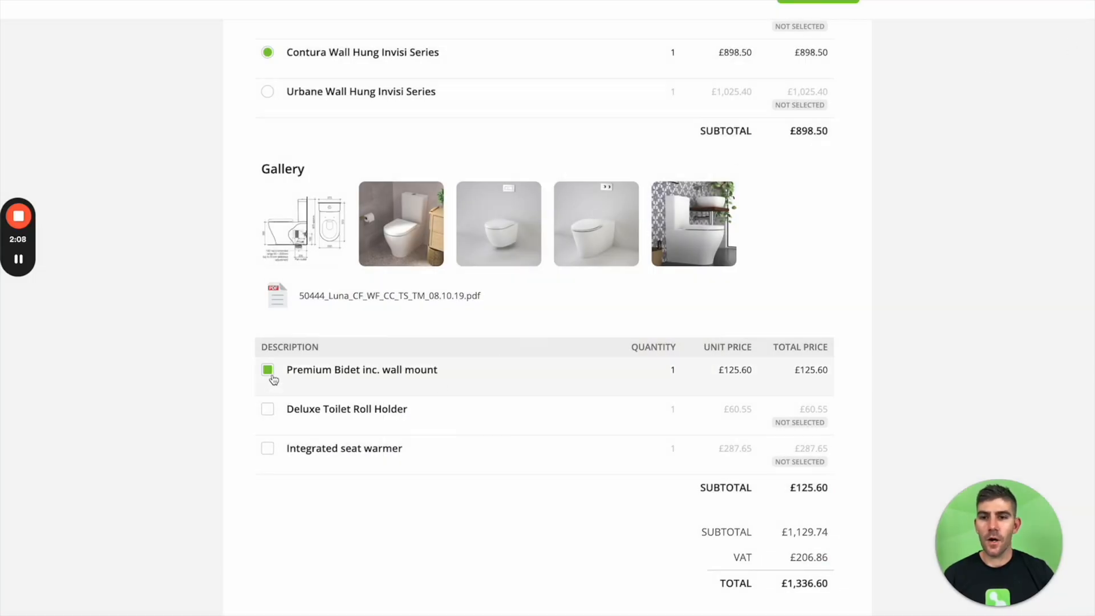
left_click(267, 408)
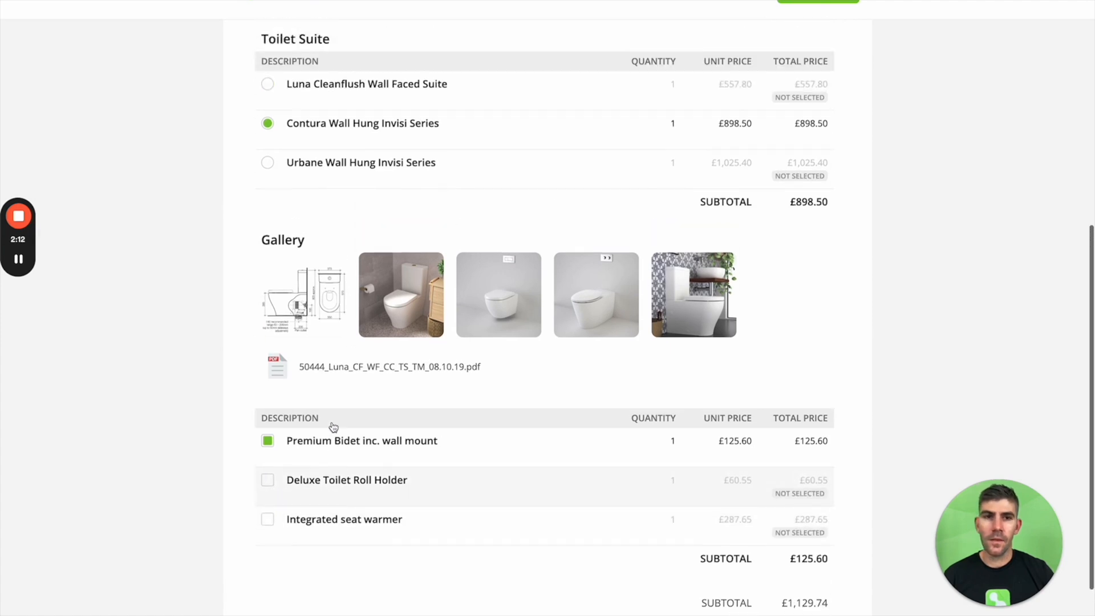
scroll("up", 3)
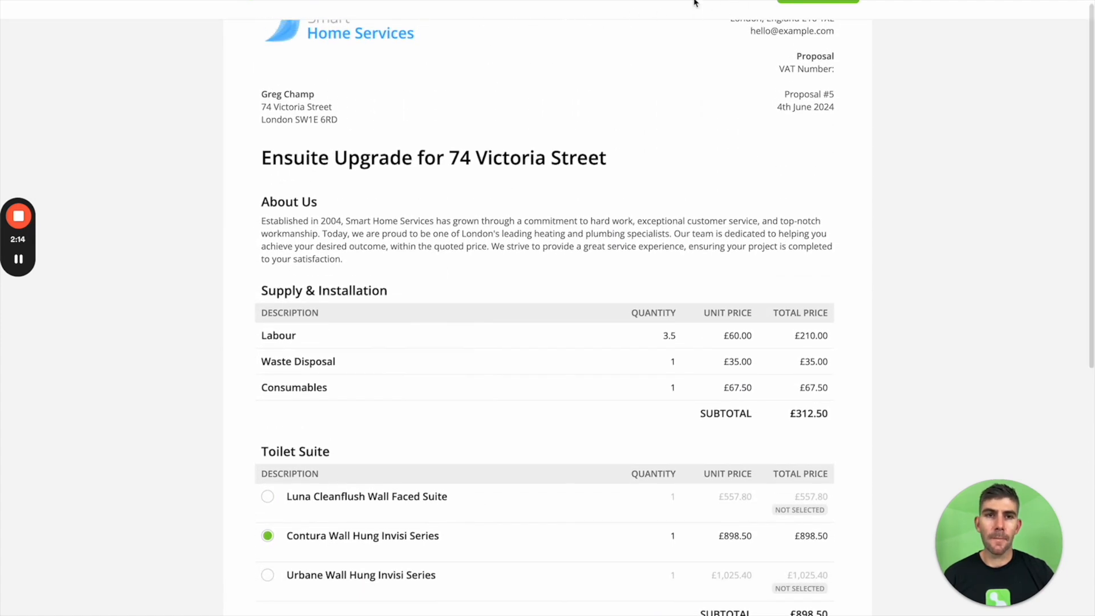
scroll("up", 3)
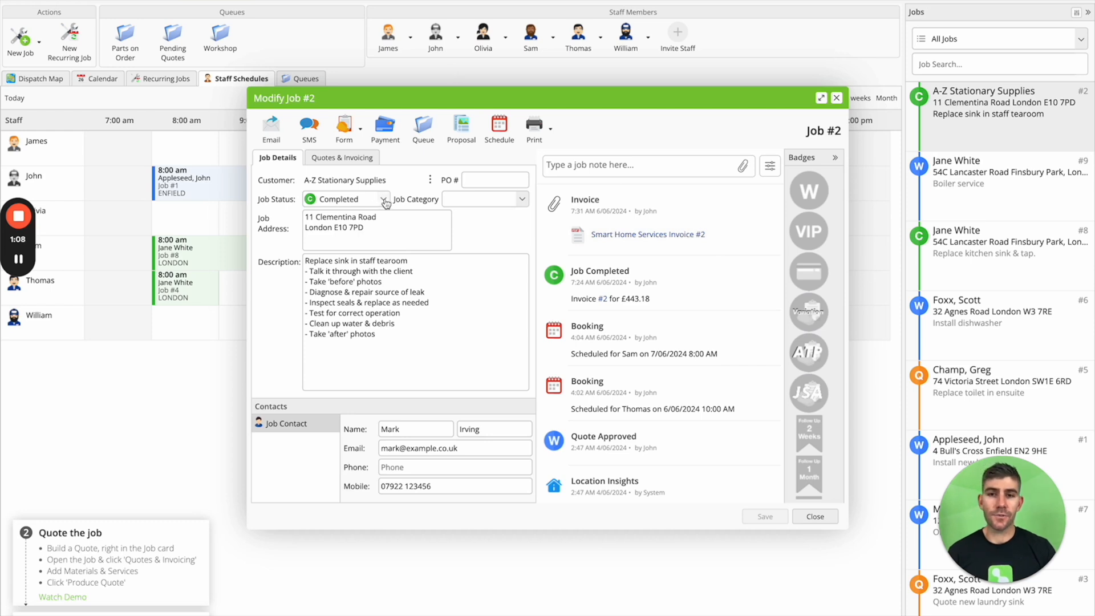
Open Job #2's card over the Awaiting Approval invoice list
left_click(814, 516)
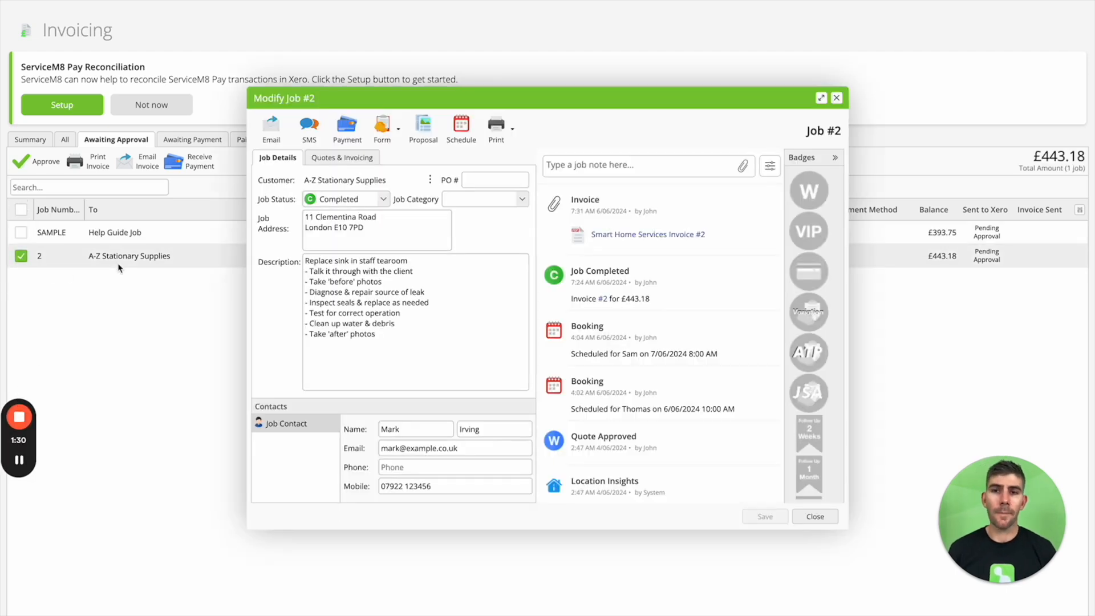
Preview job 2's £443.18 invoice and email, then tick it in Awaiting Approval
left_click(341, 157)
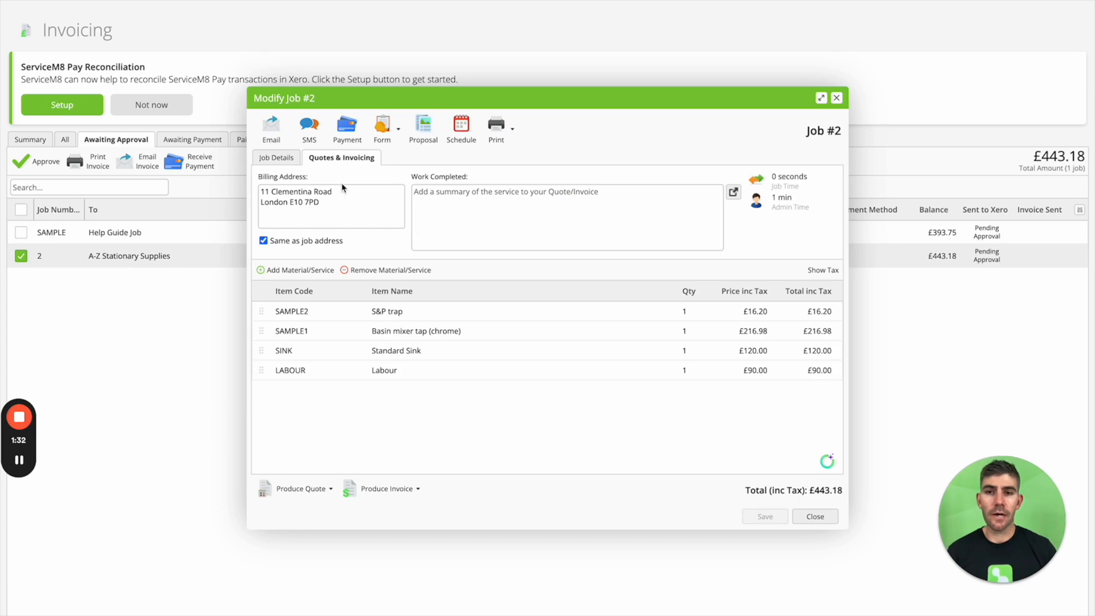
mouse_move(382, 382)
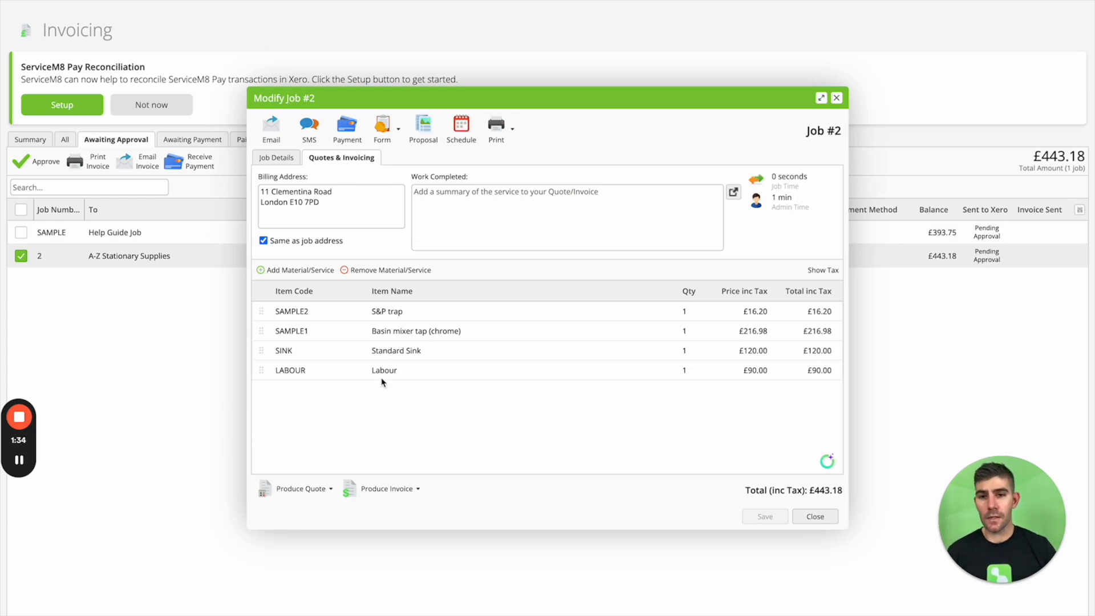
mouse_move(383, 474)
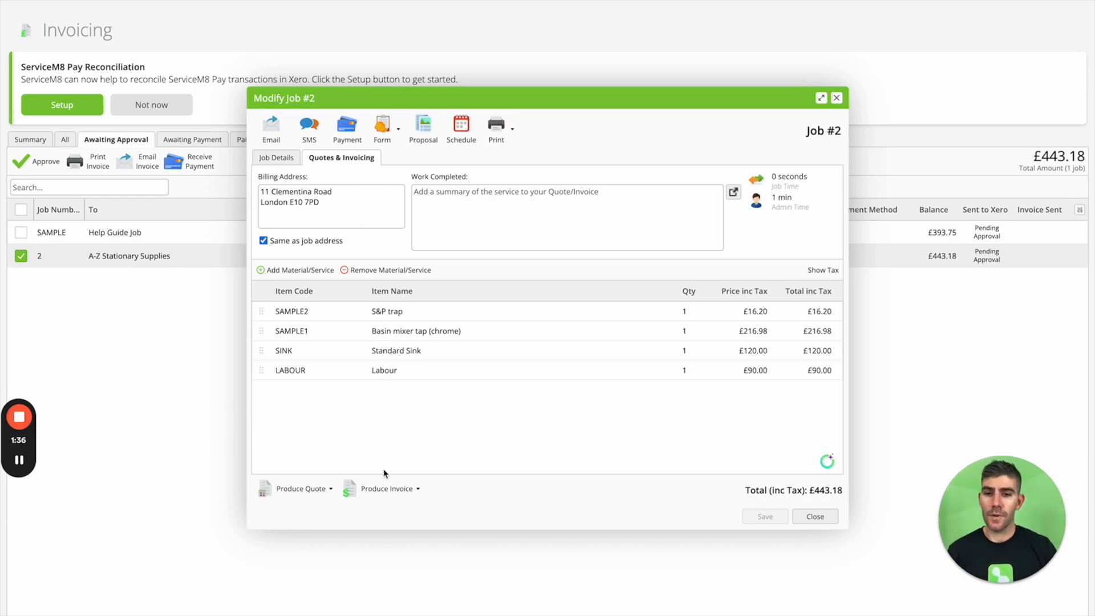
mouse_move(379, 516)
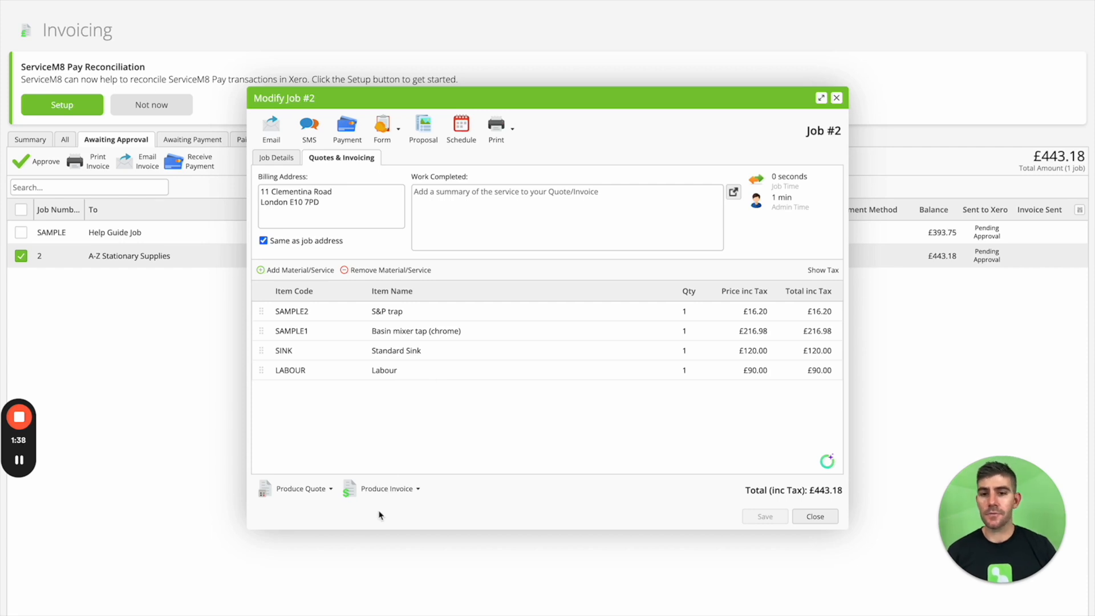
left_click(385, 488)
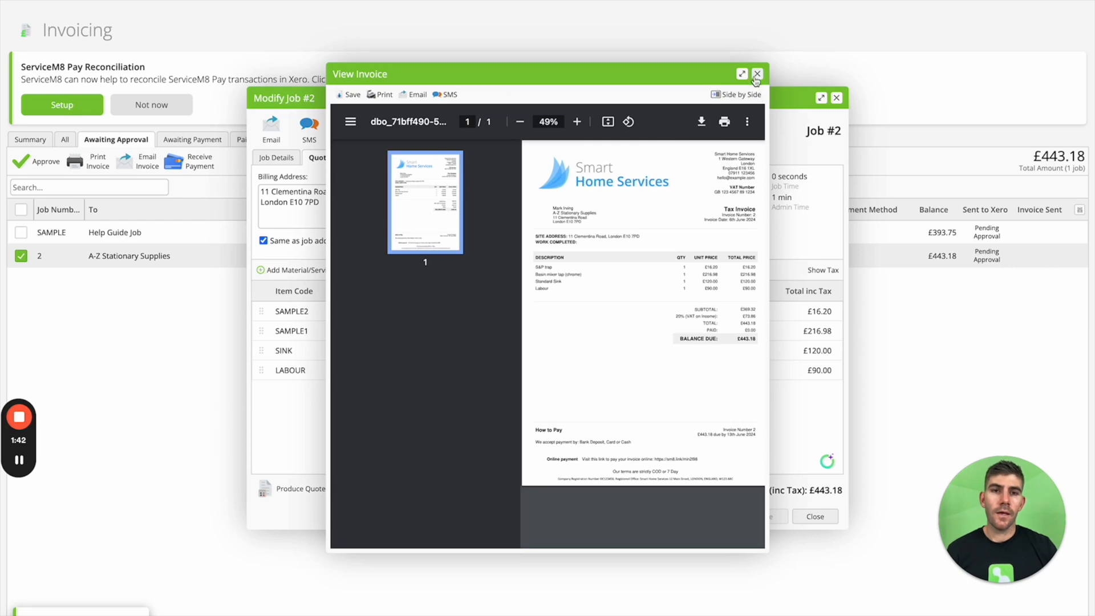
left_click(412, 94)
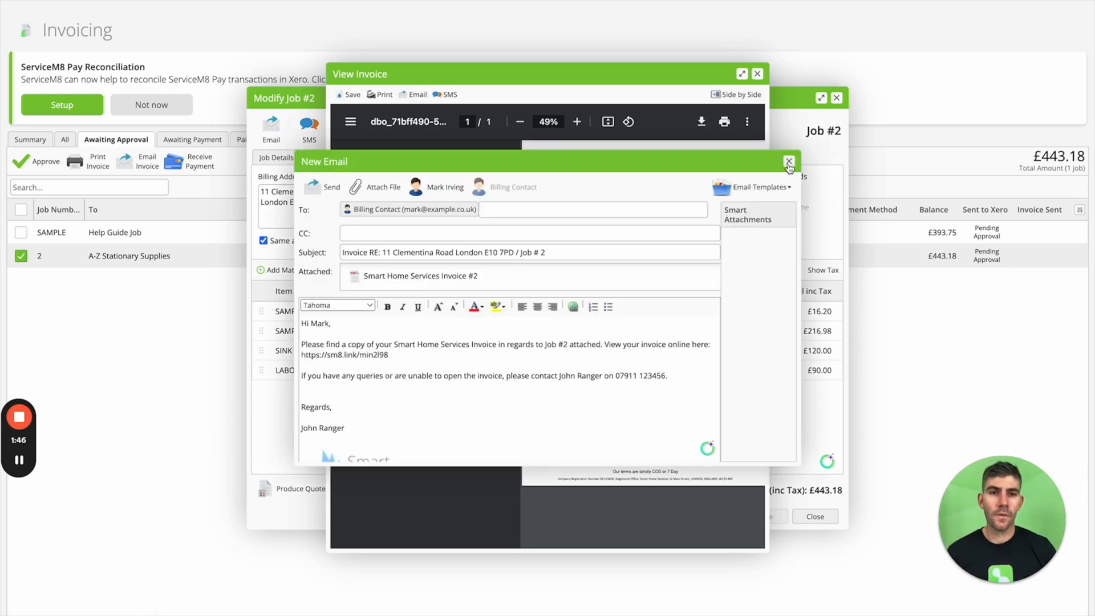
left_click(788, 161)
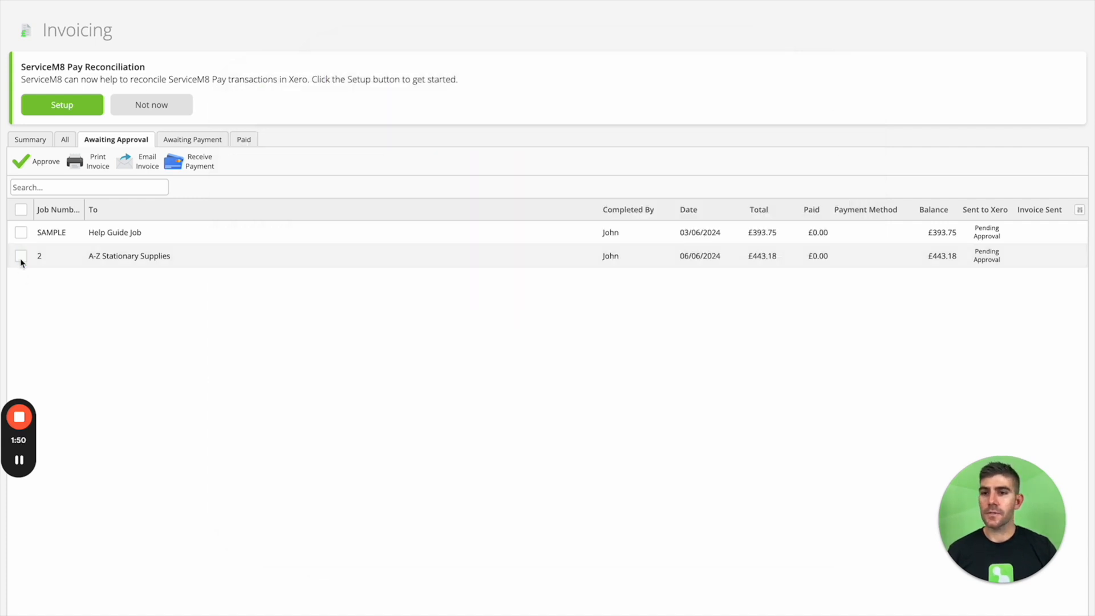
left_click(21, 255)
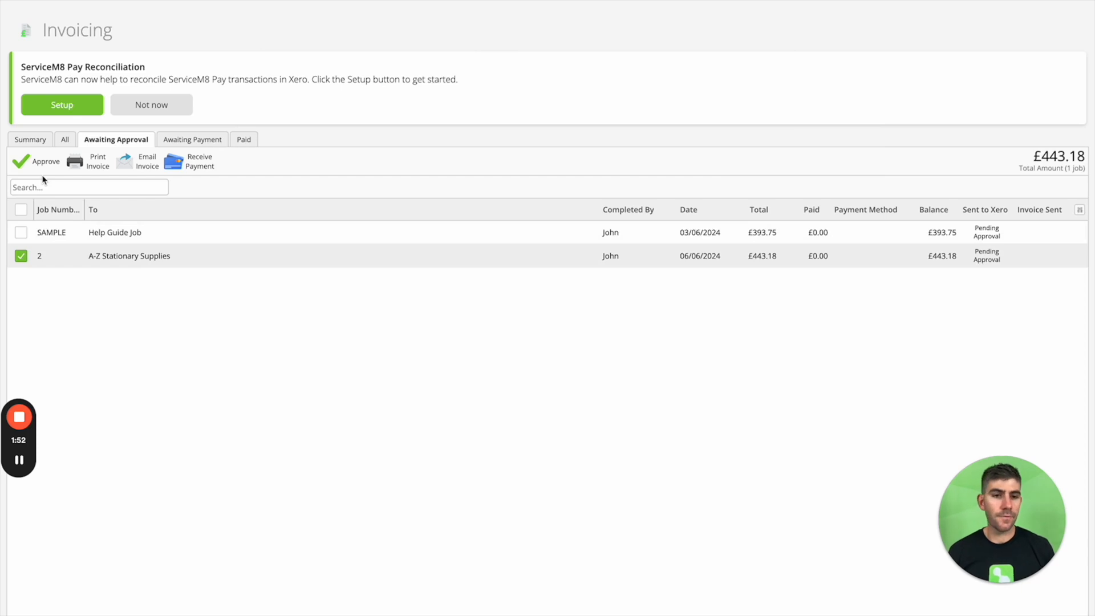